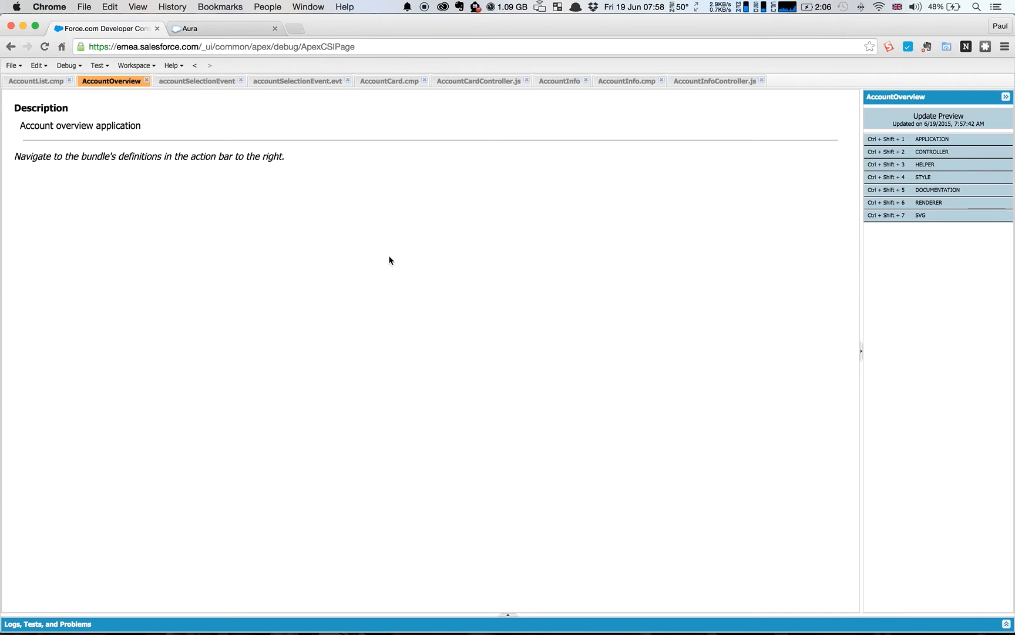
{"action": "mouse_move", "coordinate": [382, 262]}
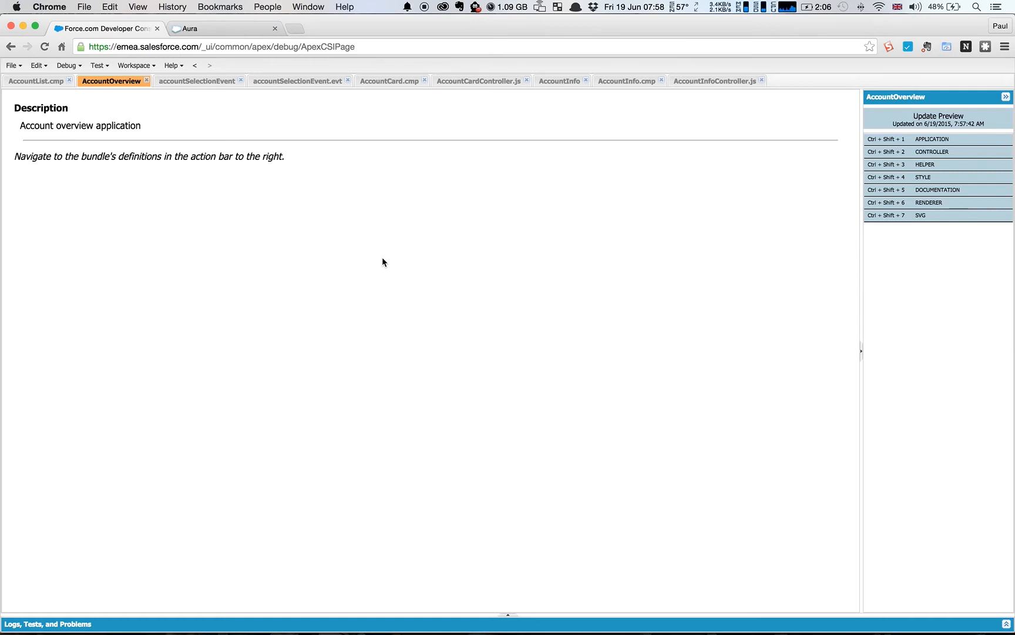
{"action": "mouse_move", "coordinate": [150, 21]}
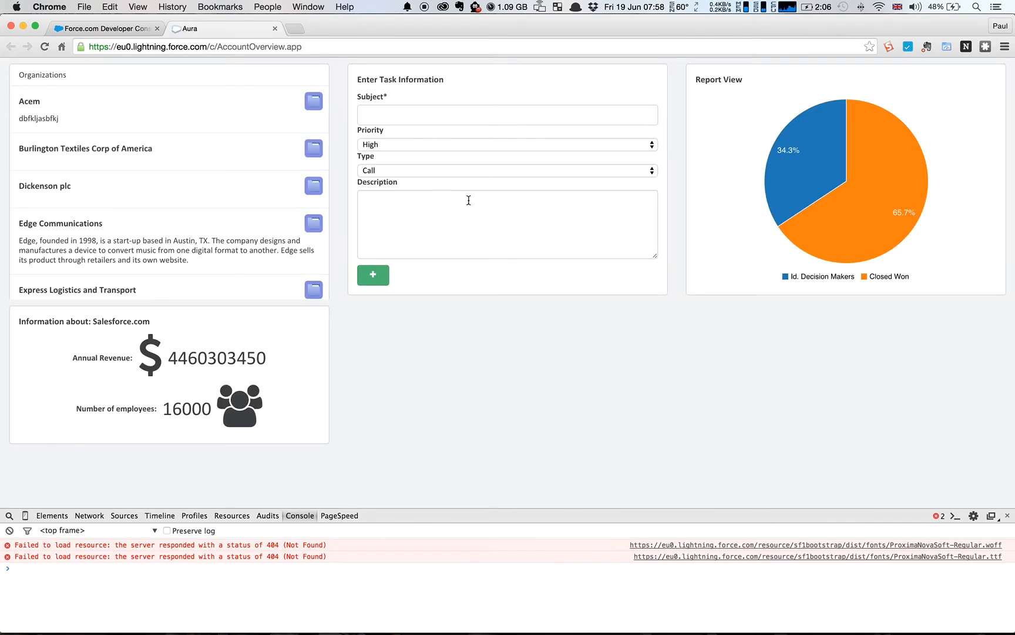
{"action": "mouse_move", "coordinate": [868, 163]}
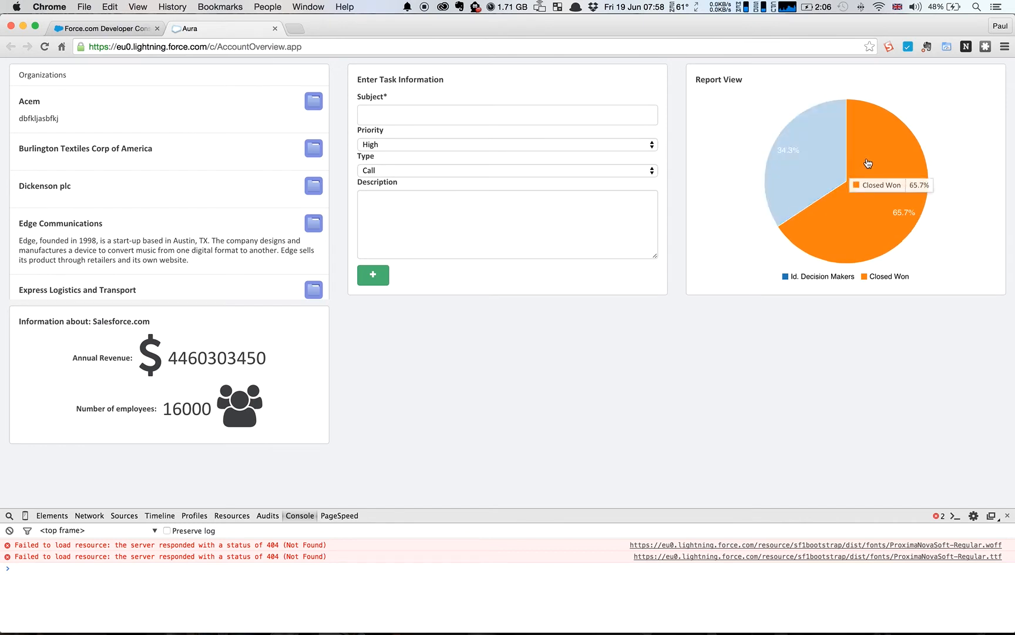
{"action": "mouse_move", "coordinate": [824, 173]}
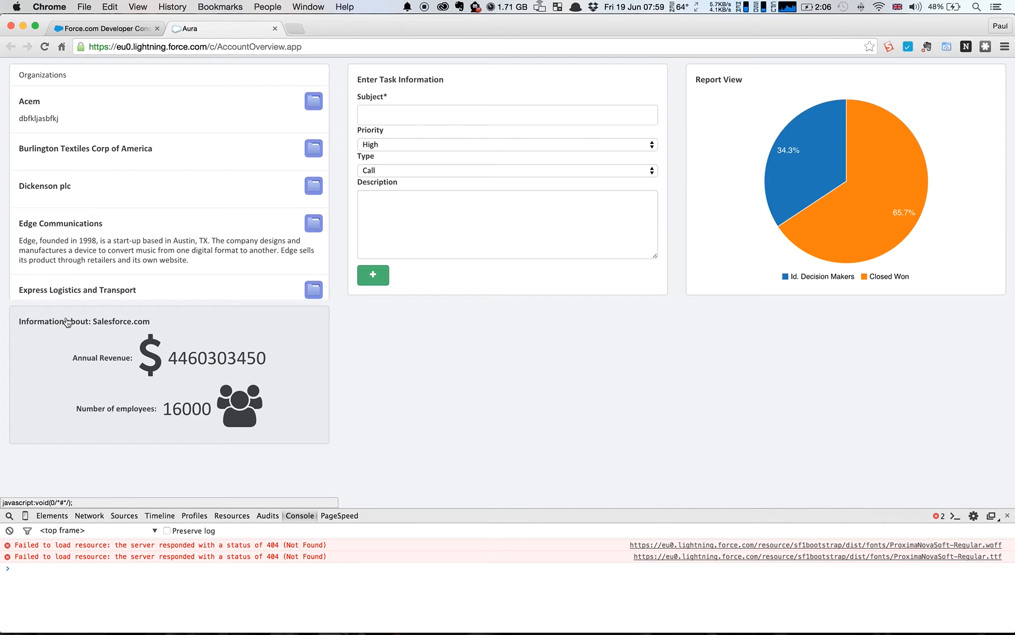
{"action": "mouse_move", "coordinate": [133, 330]}
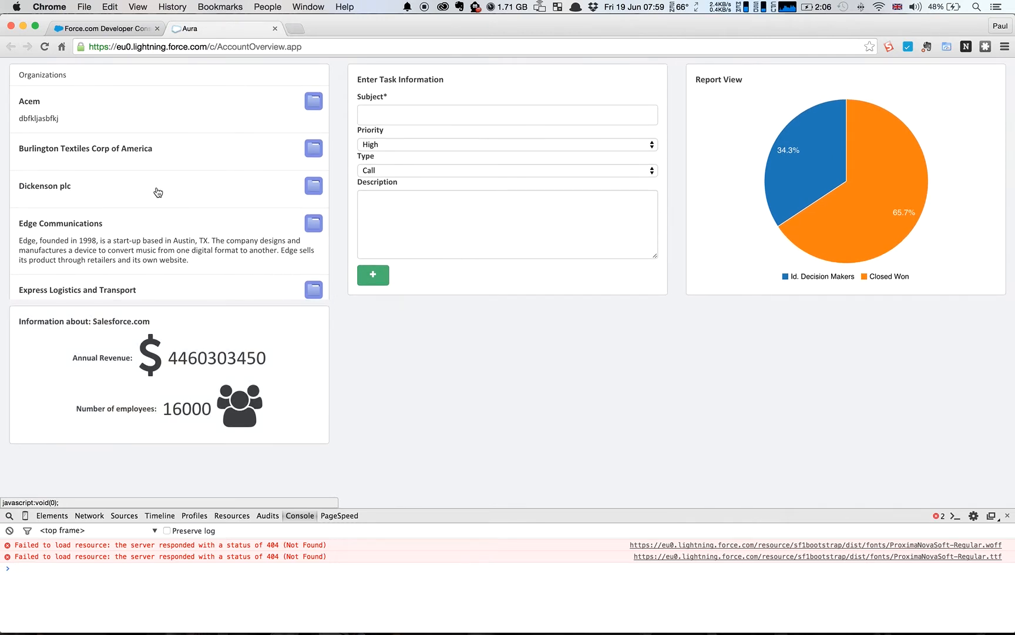
{"action": "mouse_move", "coordinate": [157, 167]}
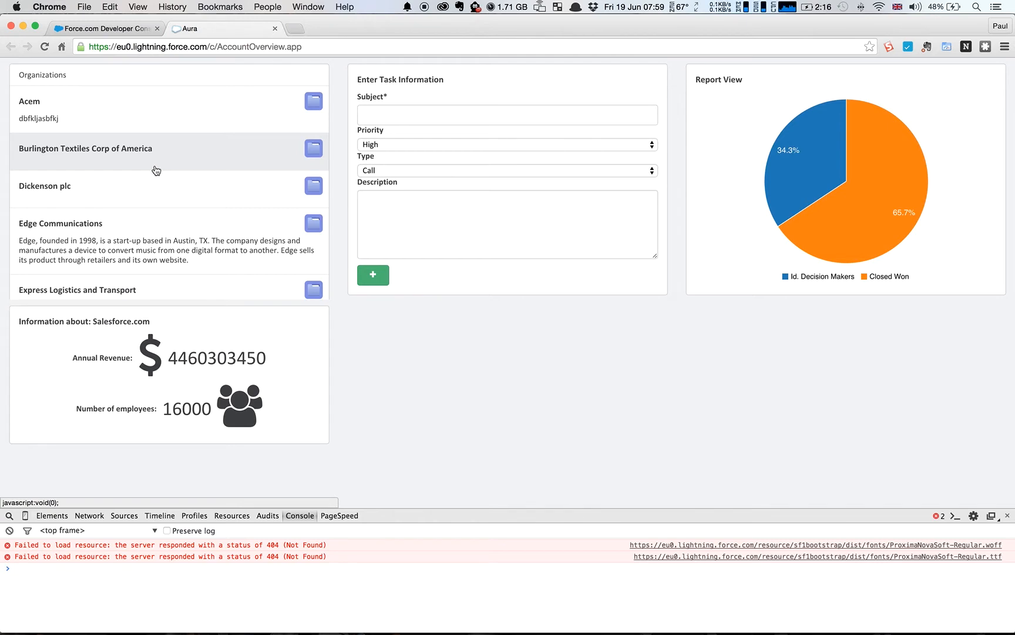
{"action": "mouse_move", "coordinate": [152, 172]}
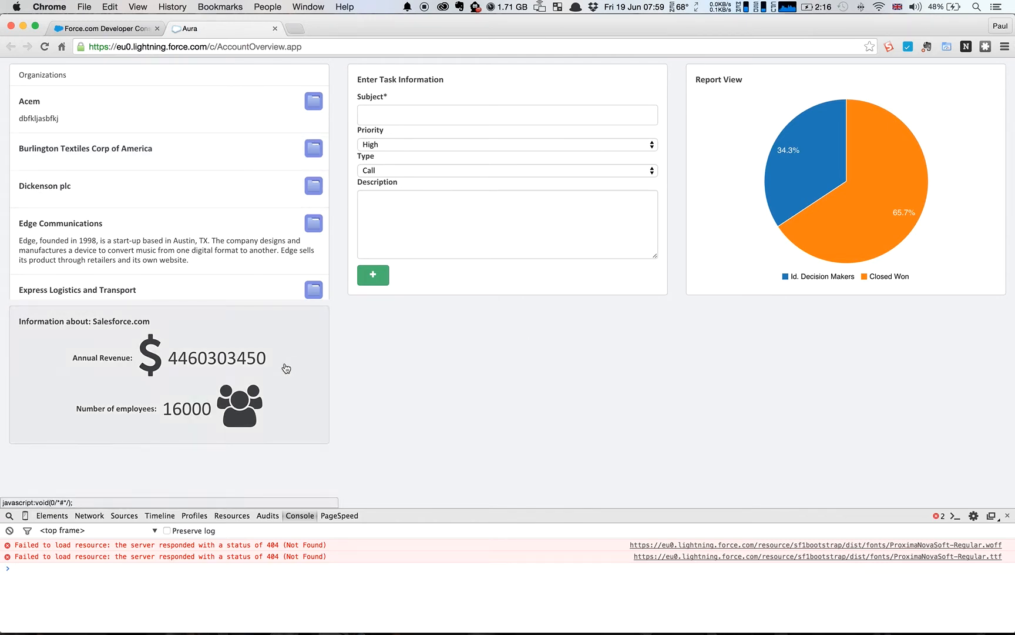
{"action": "mouse_move", "coordinate": [353, 347]}
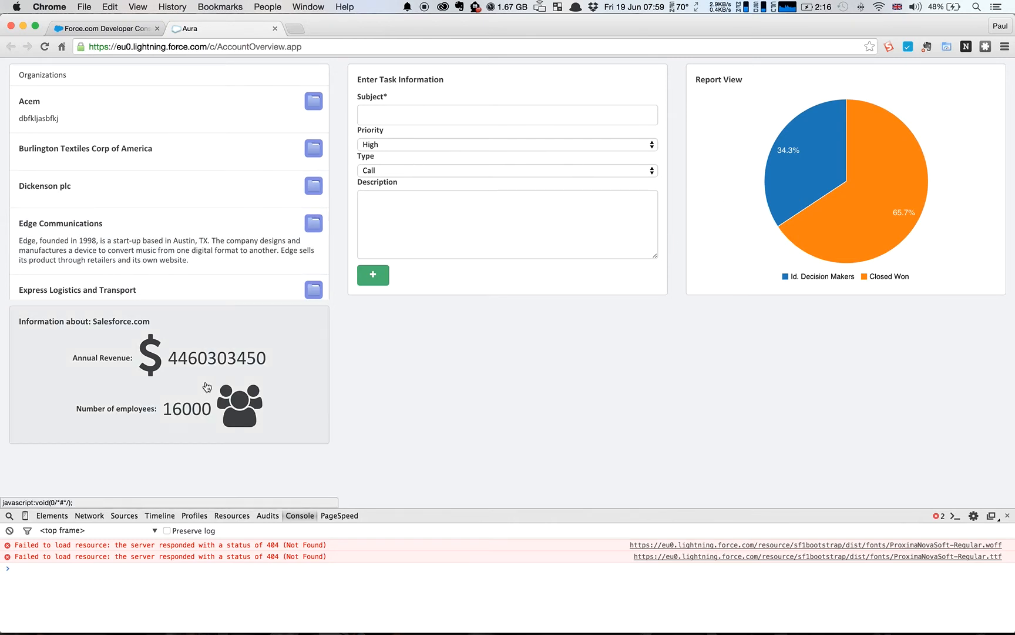
{"action": "mouse_move", "coordinate": [424, 400]}
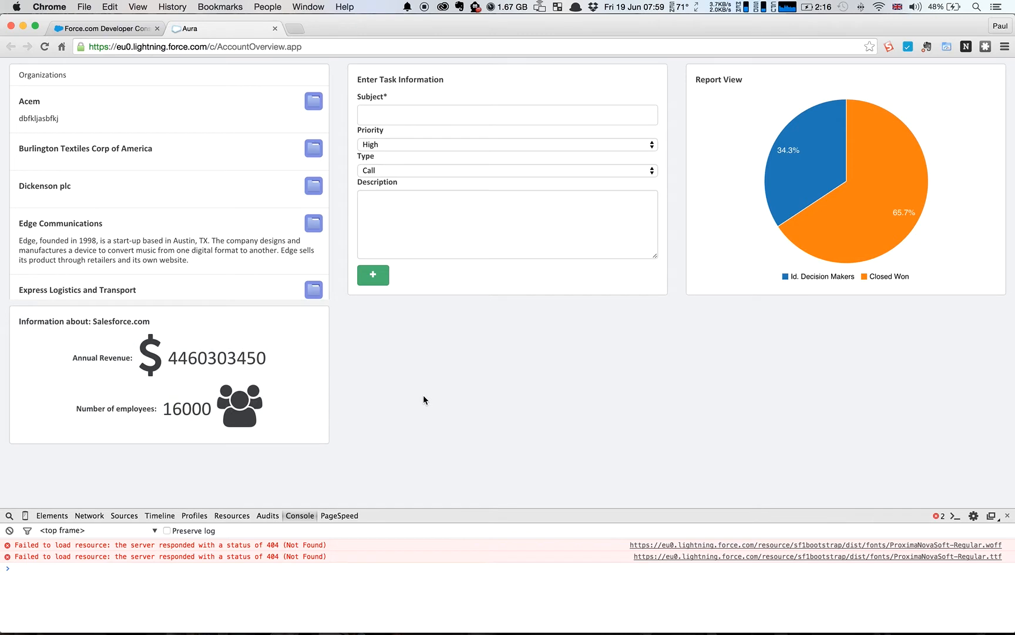
{"action": "mouse_move", "coordinate": [598, 376]}
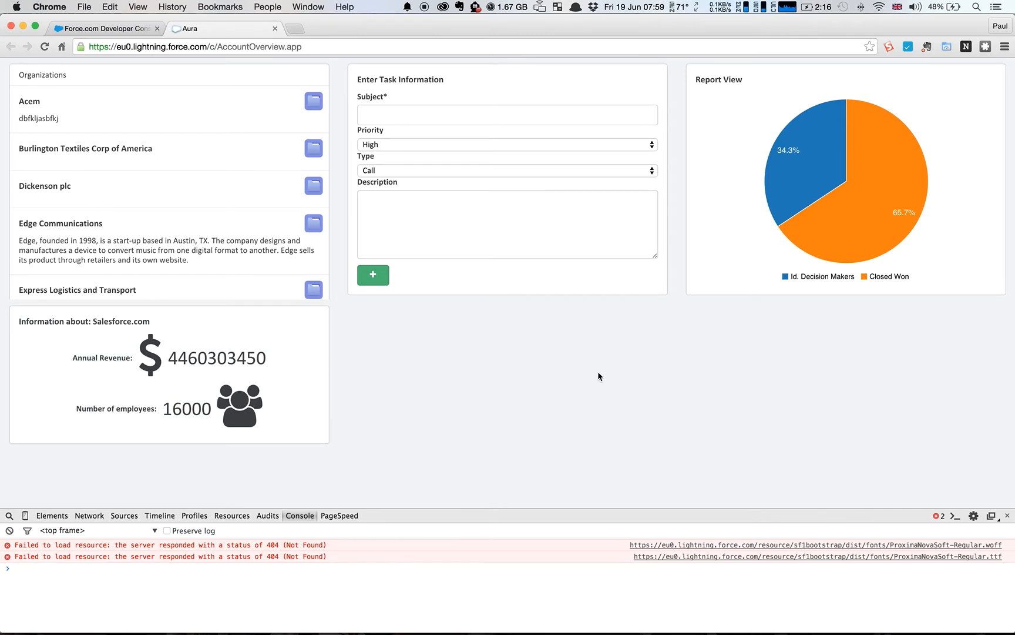
{"action": "mouse_move", "coordinate": [799, 202]}
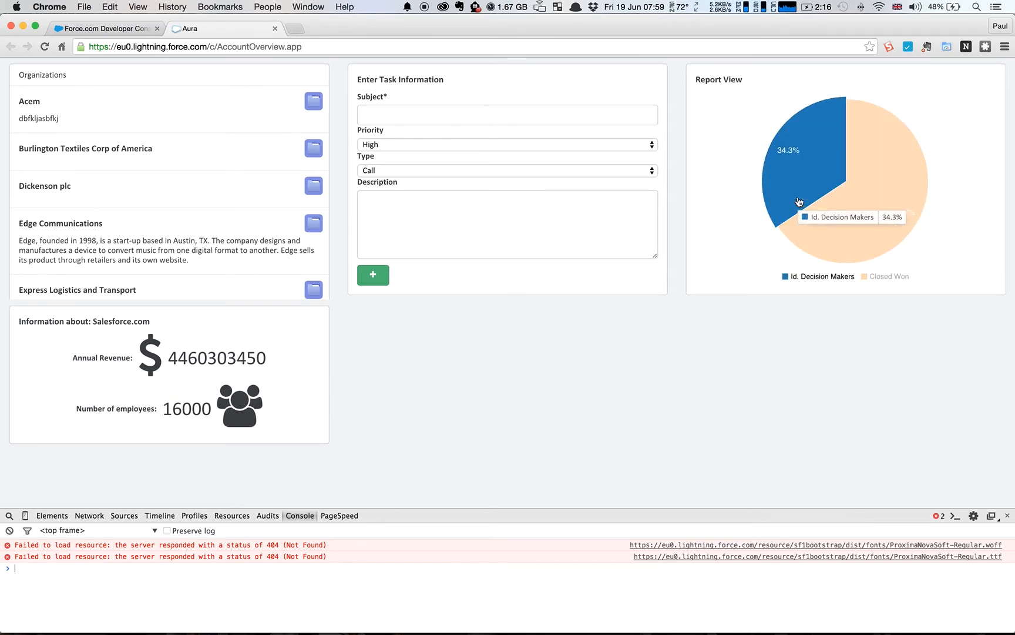
{"action": "mouse_move", "coordinate": [628, 218]}
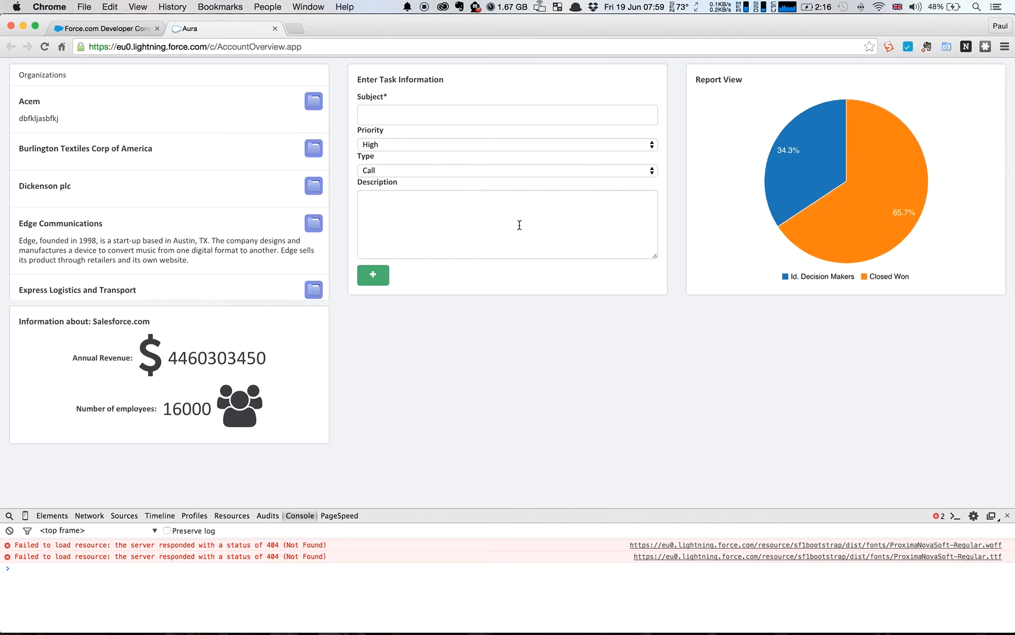
{"action": "mouse_move", "coordinate": [387, 292]}
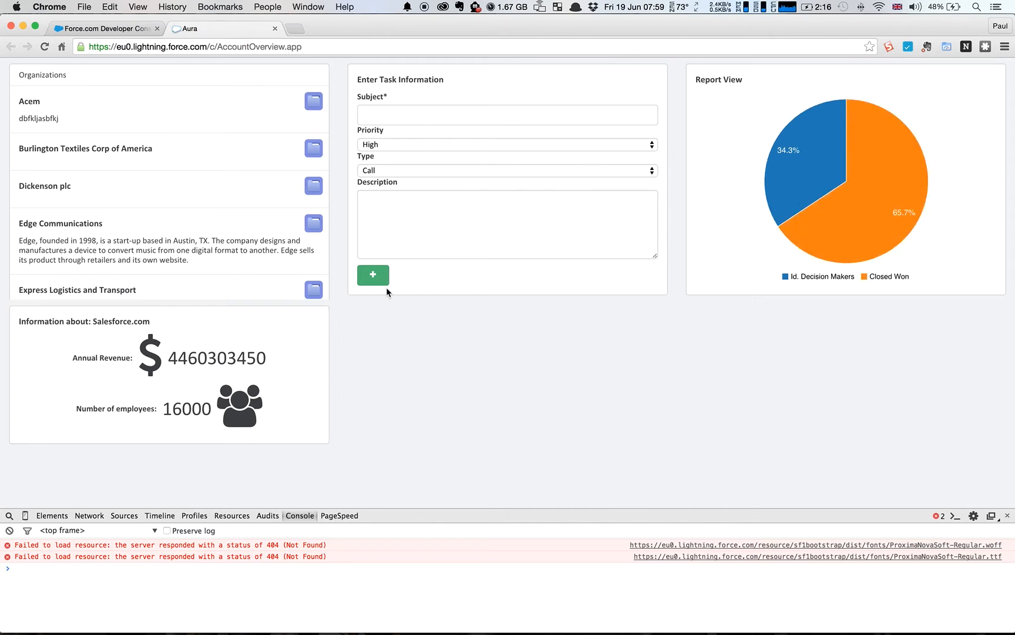
{"action": "mouse_move", "coordinate": [227, 376]}
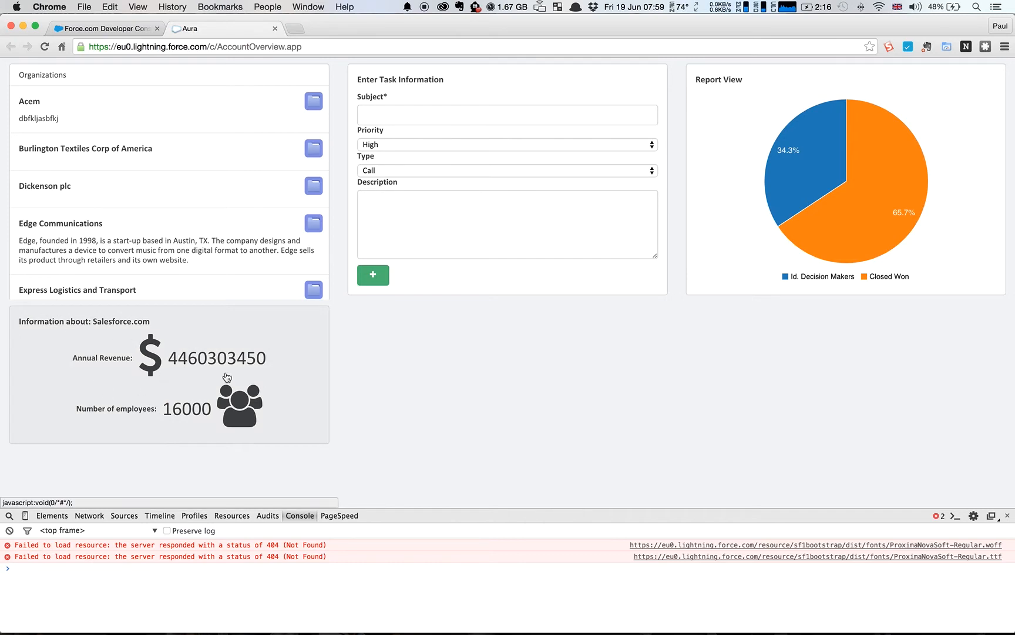
{"action": "mouse_move", "coordinate": [208, 375]}
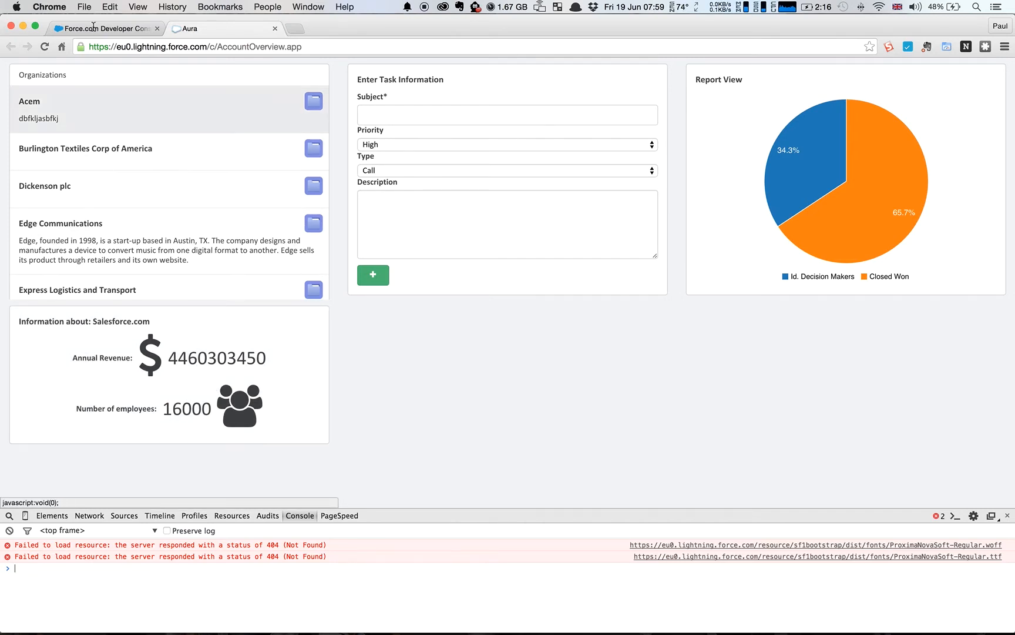
Return to the Developer Console tab showing the AccountOverview bundle
{"action": "left_click", "coordinate": [104, 28]}
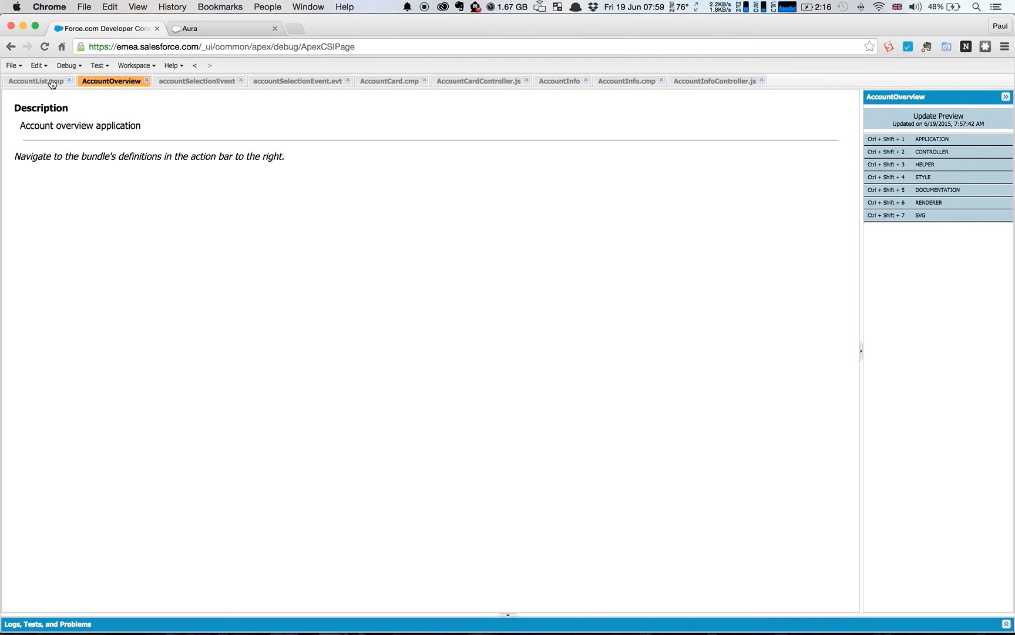
Review the AccountList.cmp markup, then switch to AccountCard.cmp
{"action": "left_click", "coordinate": [36, 81]}
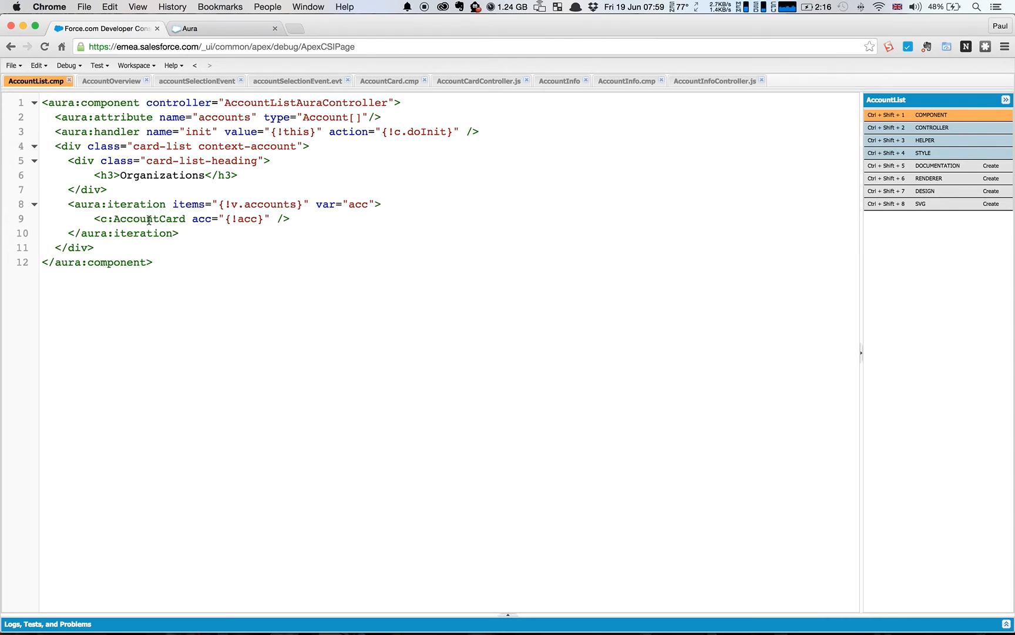
{"action": "left_click", "coordinate": [384, 117]}
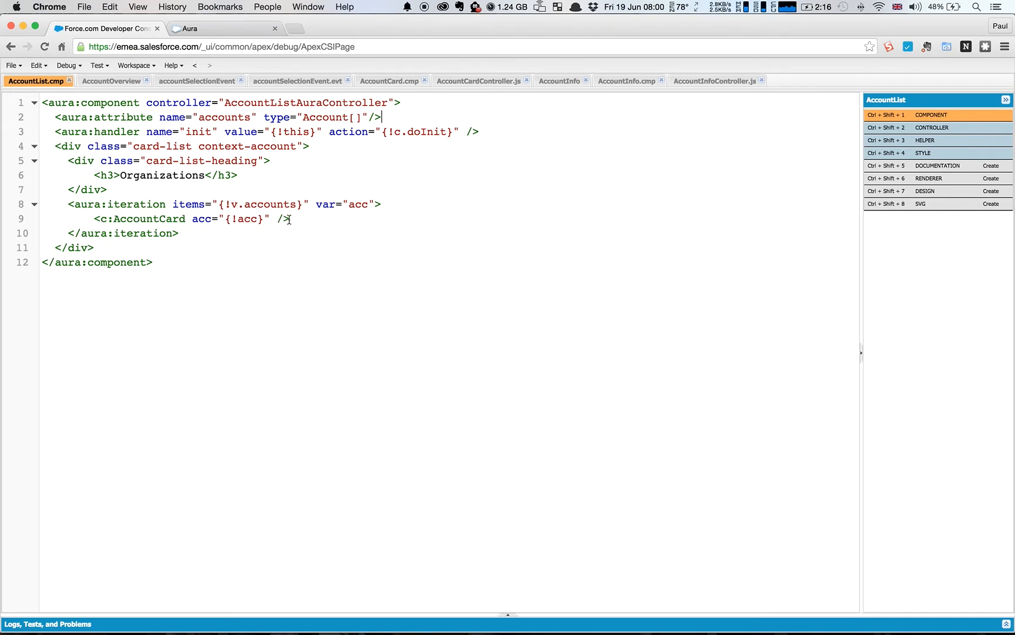
{"action": "mouse_move", "coordinate": [708, 81]}
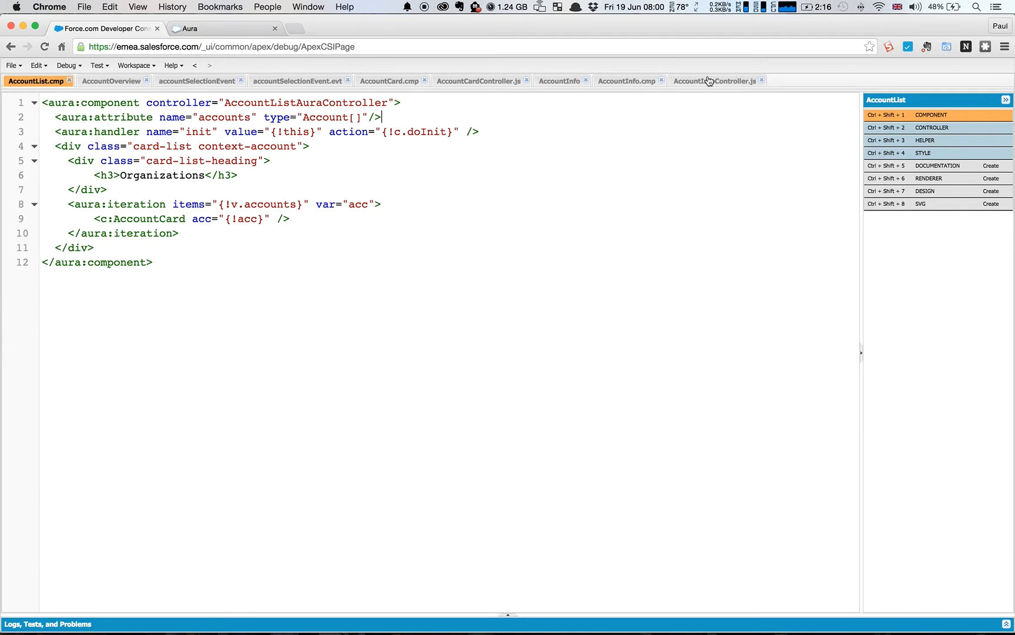
{"action": "mouse_move", "coordinate": [449, 81]}
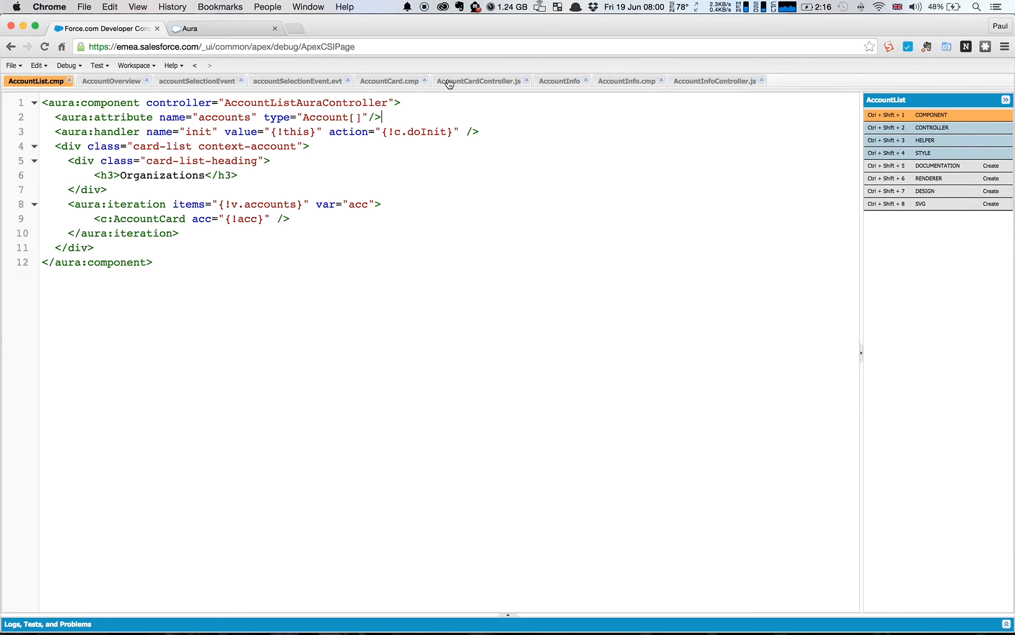
{"action": "left_click", "coordinate": [389, 80]}
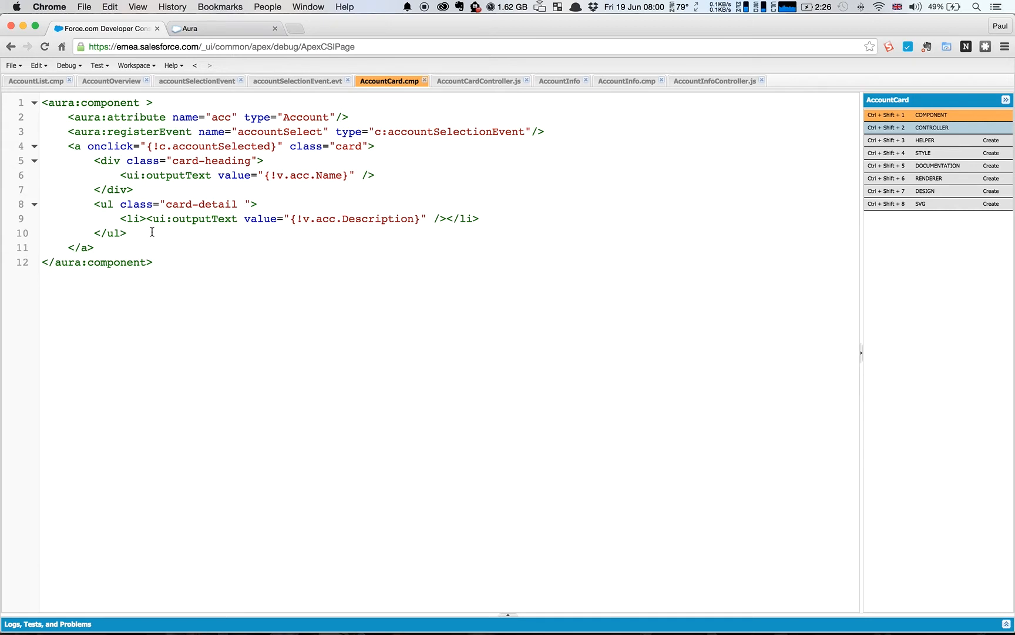
{"action": "left_click", "coordinate": [129, 233]}
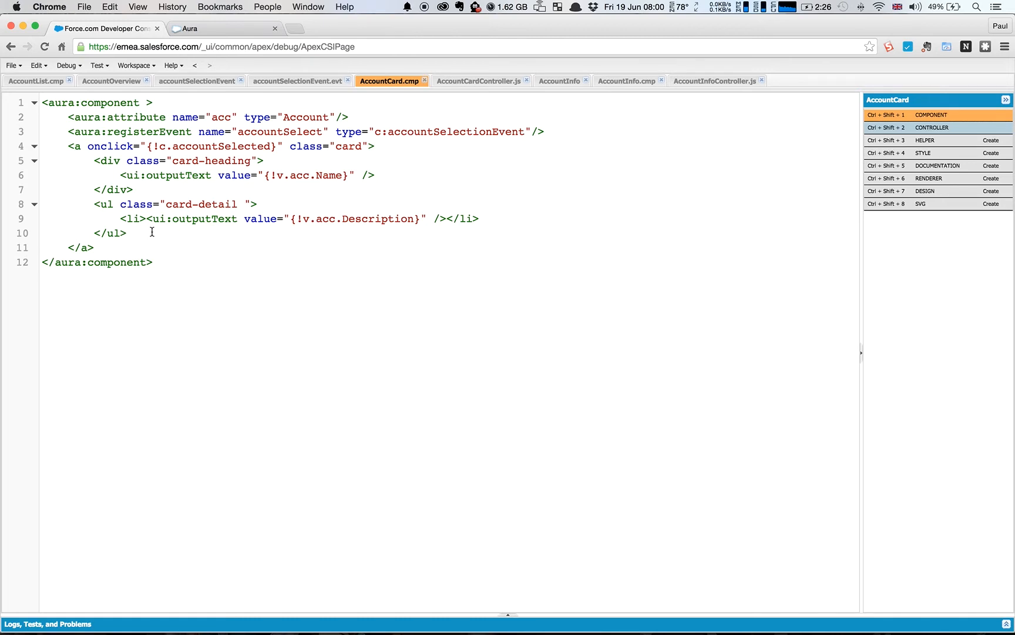
{"action": "left_click", "coordinate": [129, 233]}
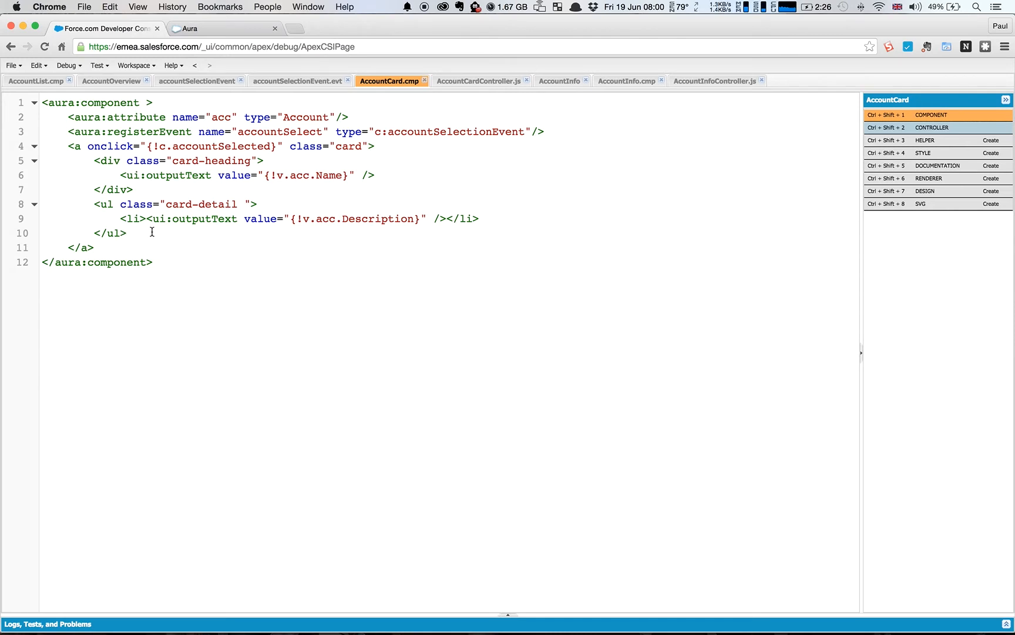
{"action": "mouse_move", "coordinate": [291, 158]}
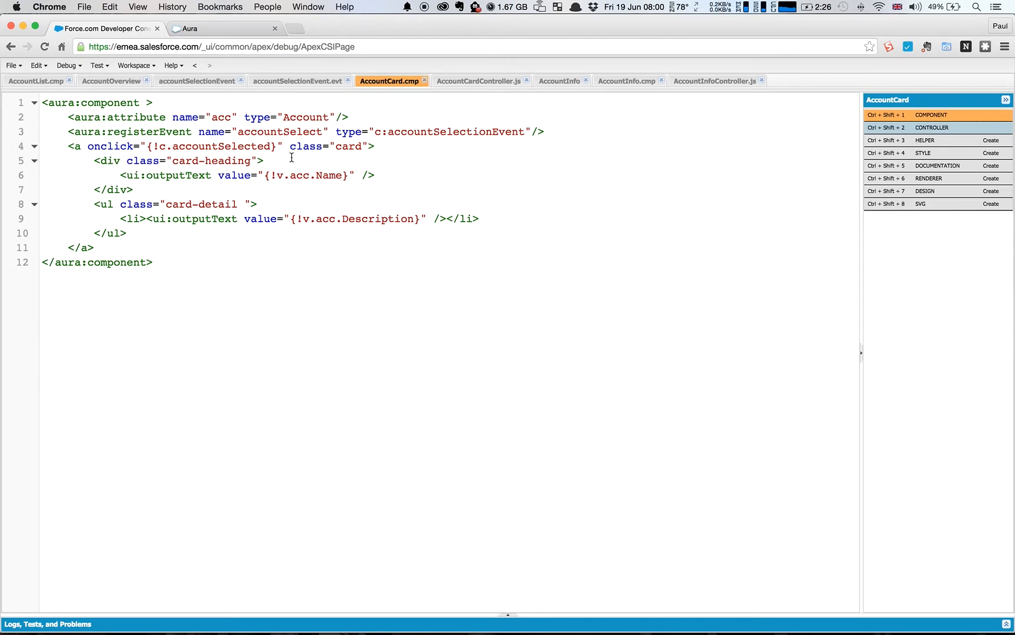
{"action": "mouse_move", "coordinate": [37, 87]}
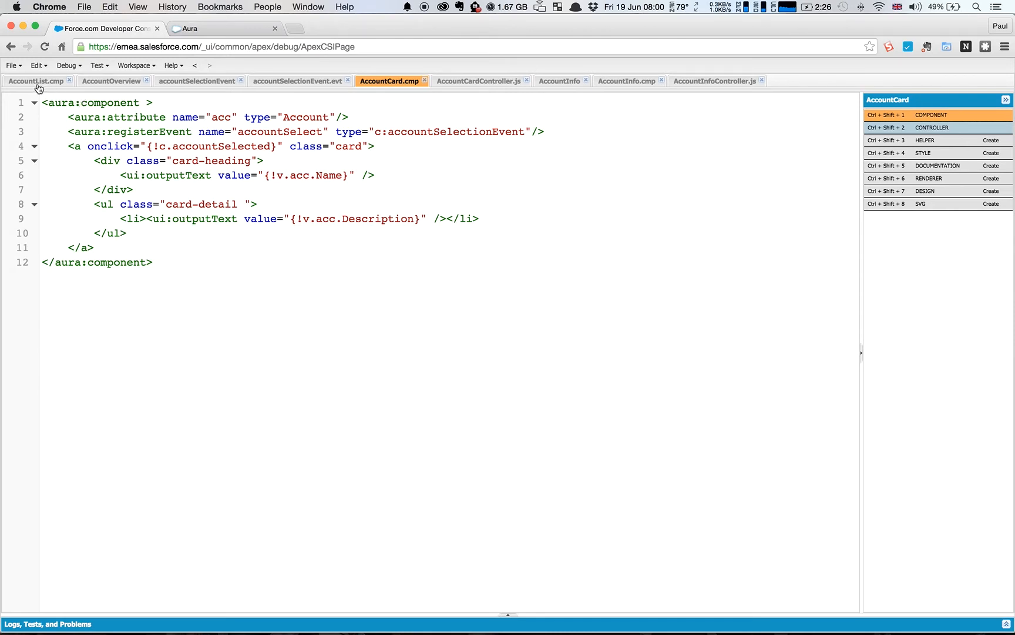
{"action": "left_click", "coordinate": [37, 81]}
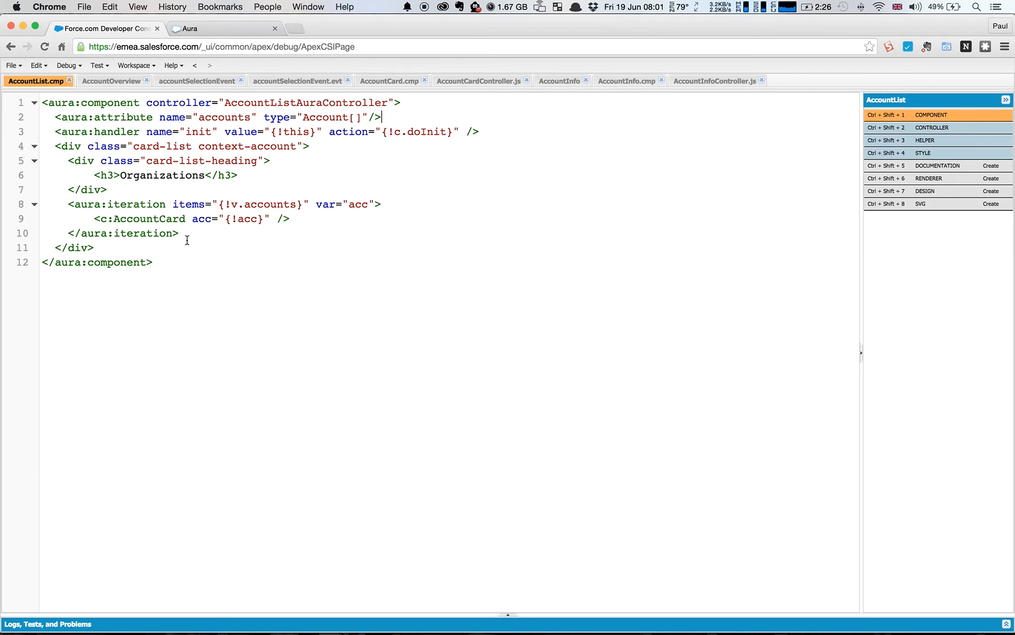
{"action": "mouse_move", "coordinate": [188, 204]}
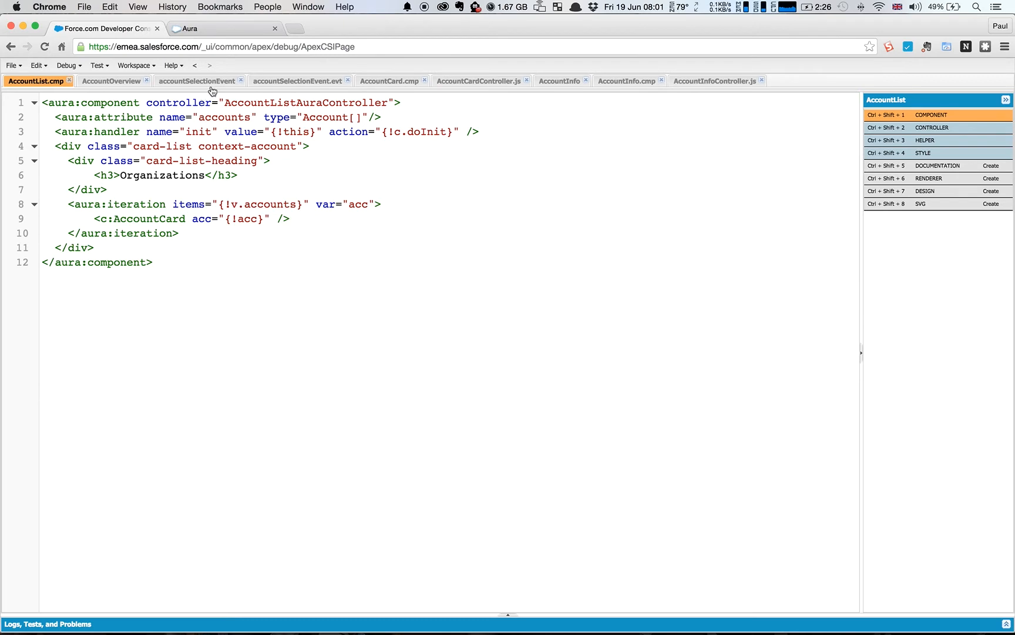
{"action": "mouse_move", "coordinate": [68, 64]}
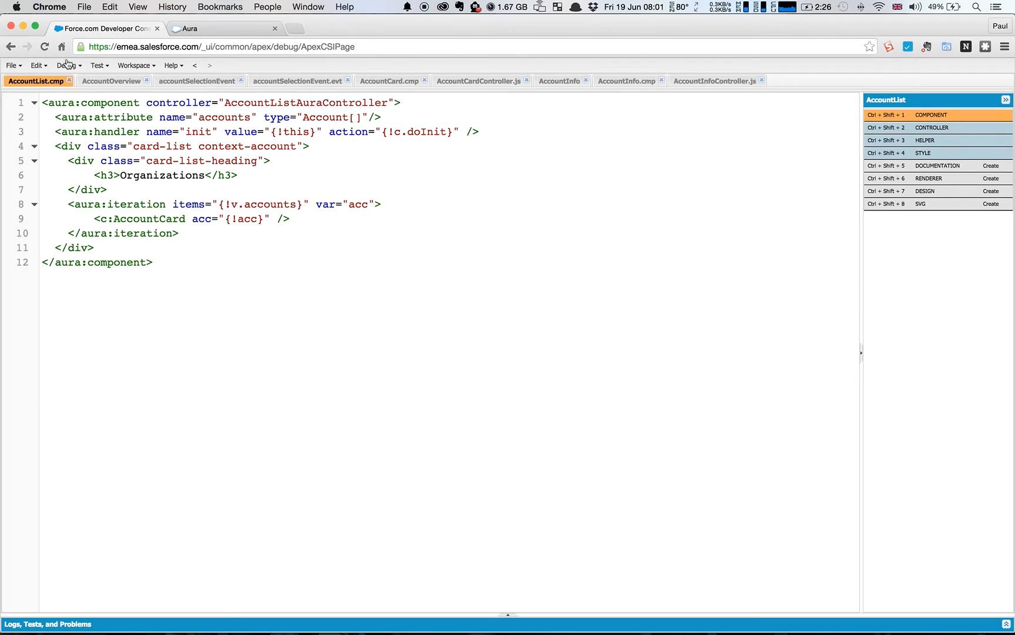
{"action": "left_click", "coordinate": [10, 65]}
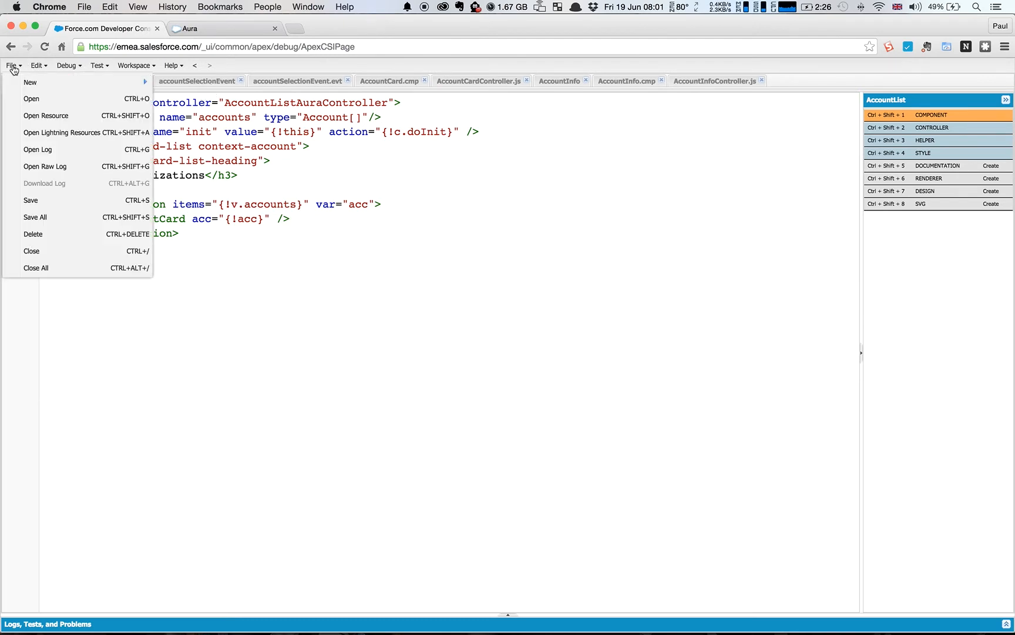
{"action": "mouse_move", "coordinate": [30, 82]}
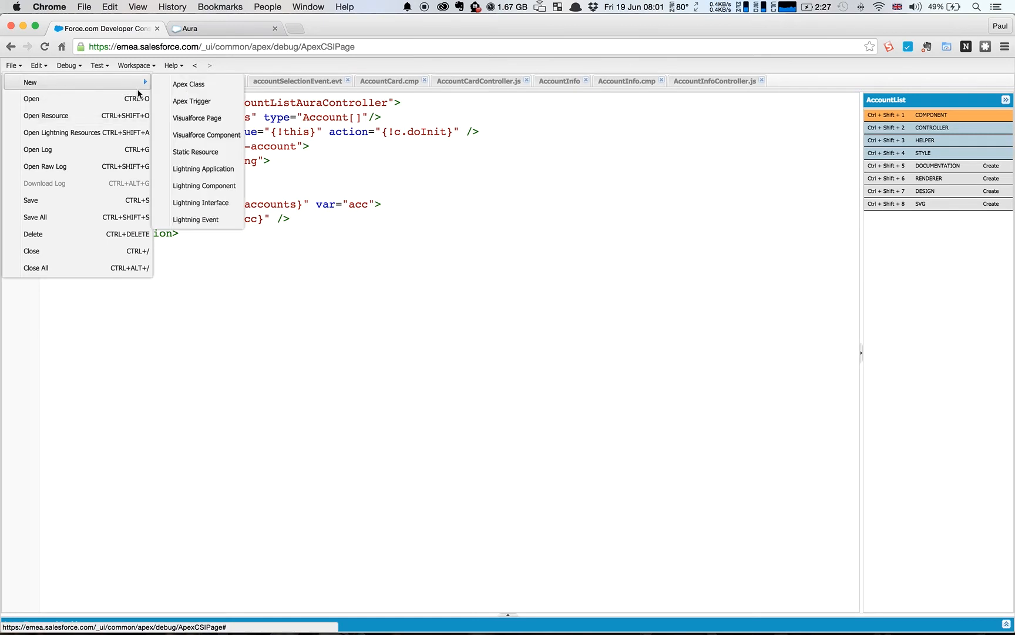
{"action": "mouse_move", "coordinate": [197, 87]}
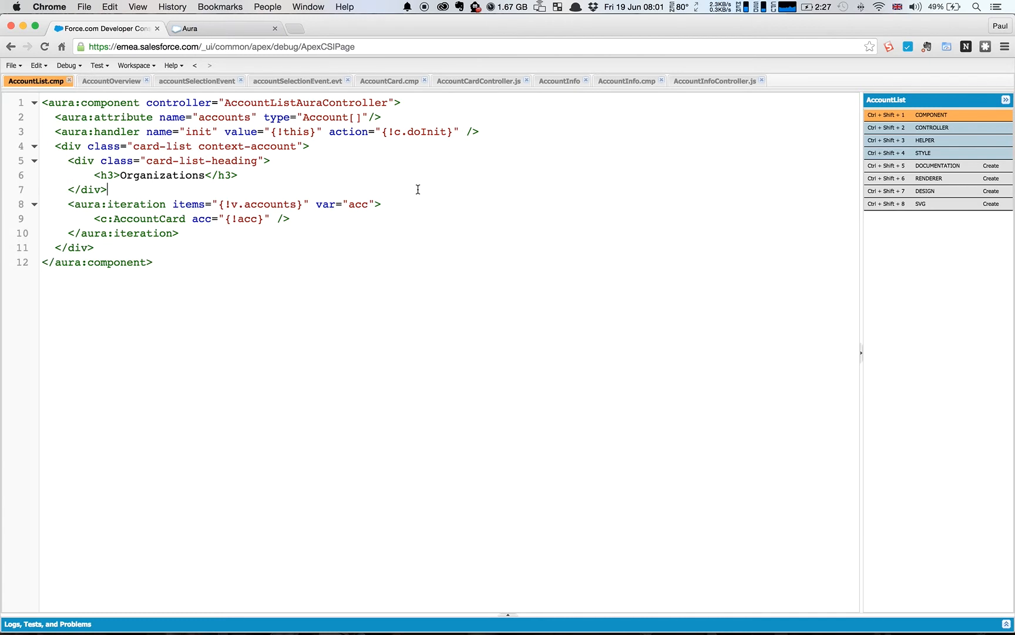
Close the accountSelectionEvent overview and view accountSelectionEvent.evt with its accountId attribute
{"action": "left_click", "coordinate": [199, 80]}
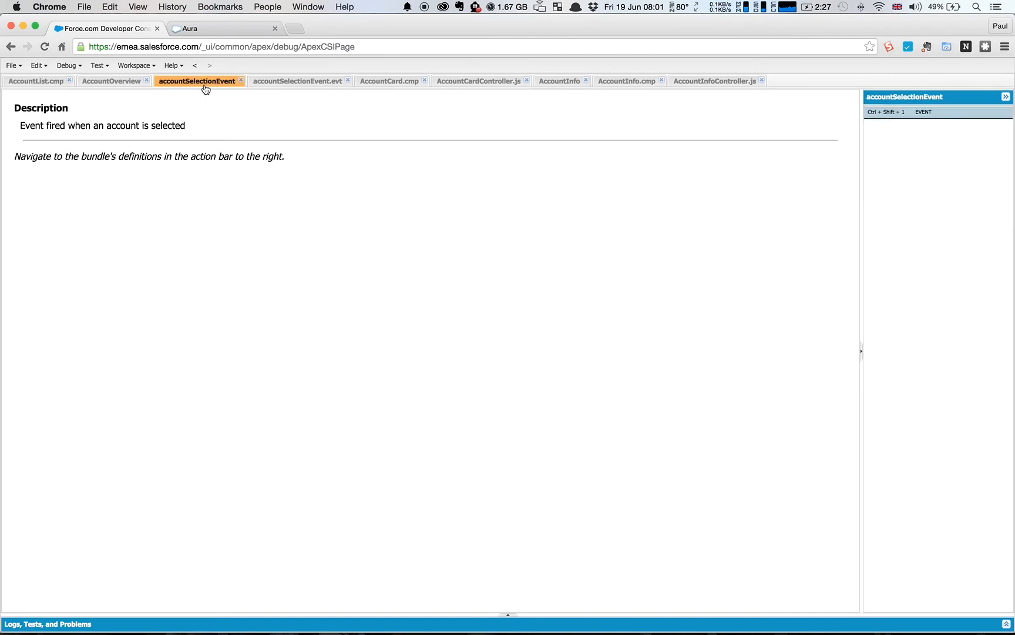
{"action": "mouse_move", "coordinate": [232, 85]}
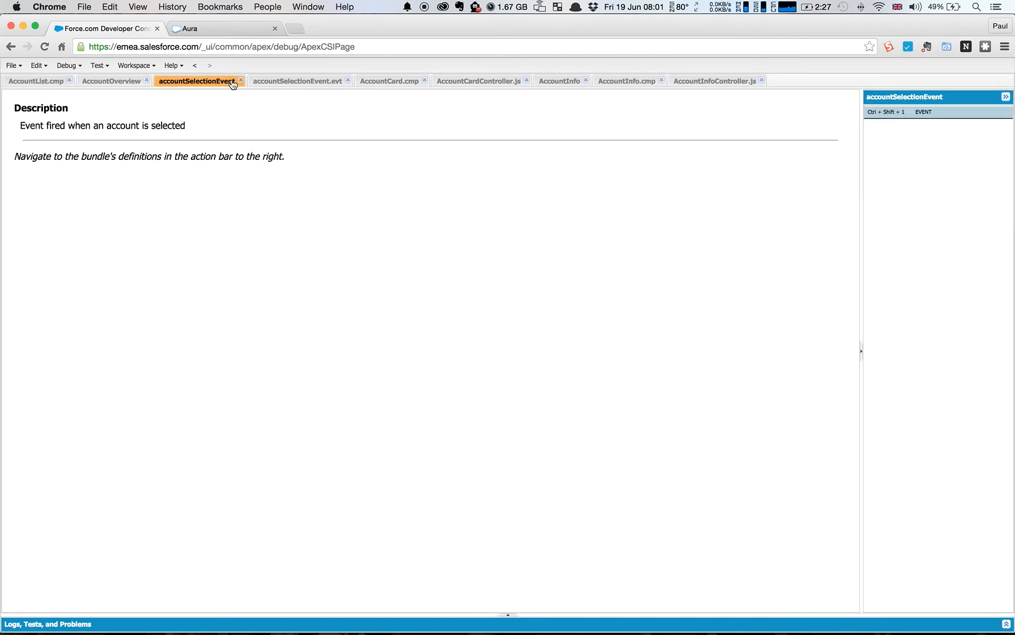
{"action": "left_click", "coordinate": [35, 81]}
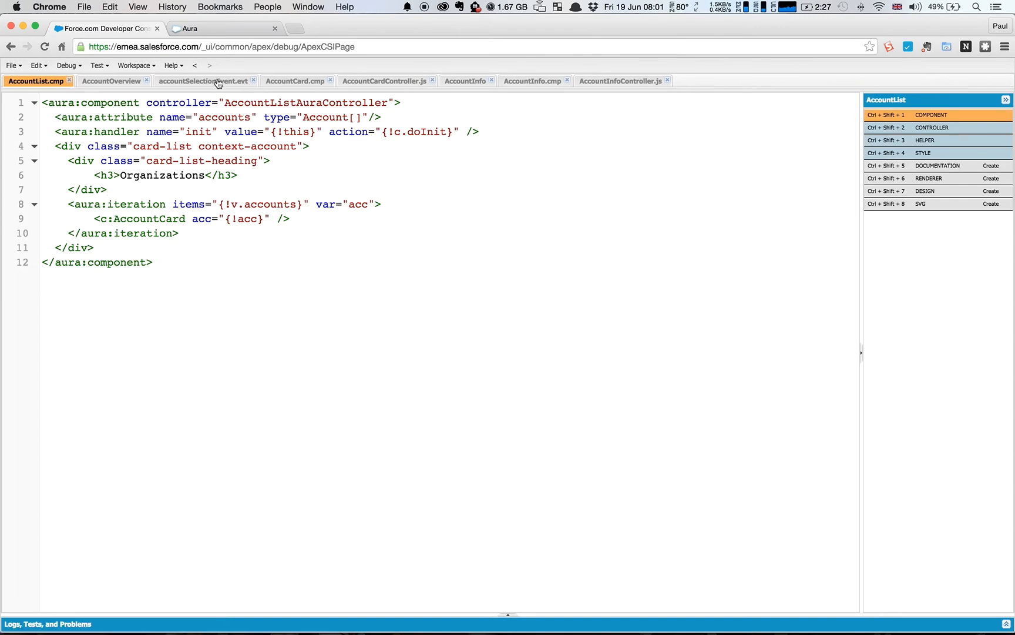
{"action": "left_click", "coordinate": [203, 81]}
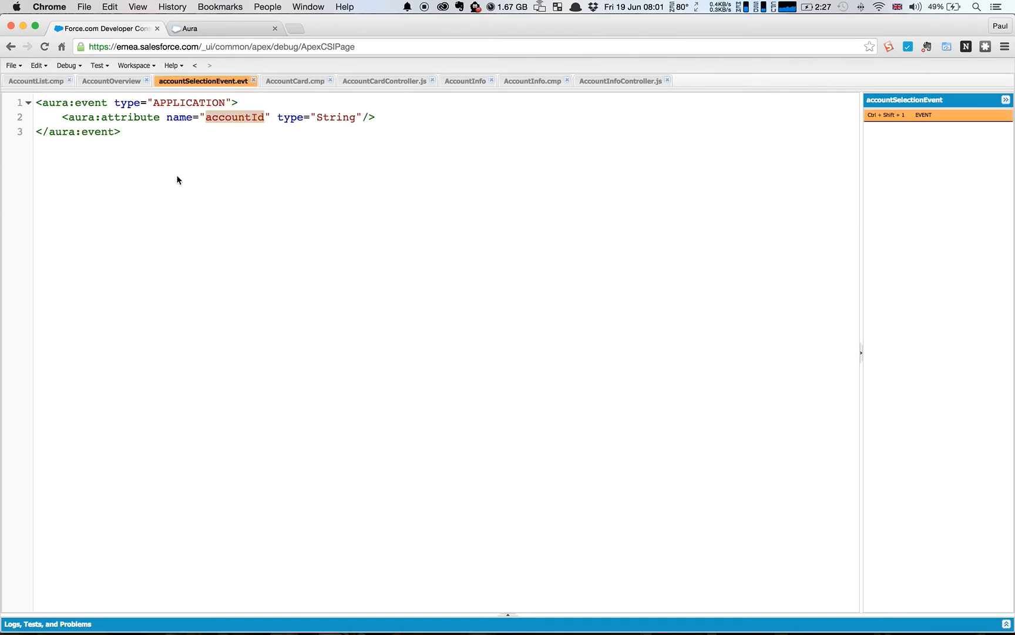
{"action": "mouse_move", "coordinate": [138, 96]}
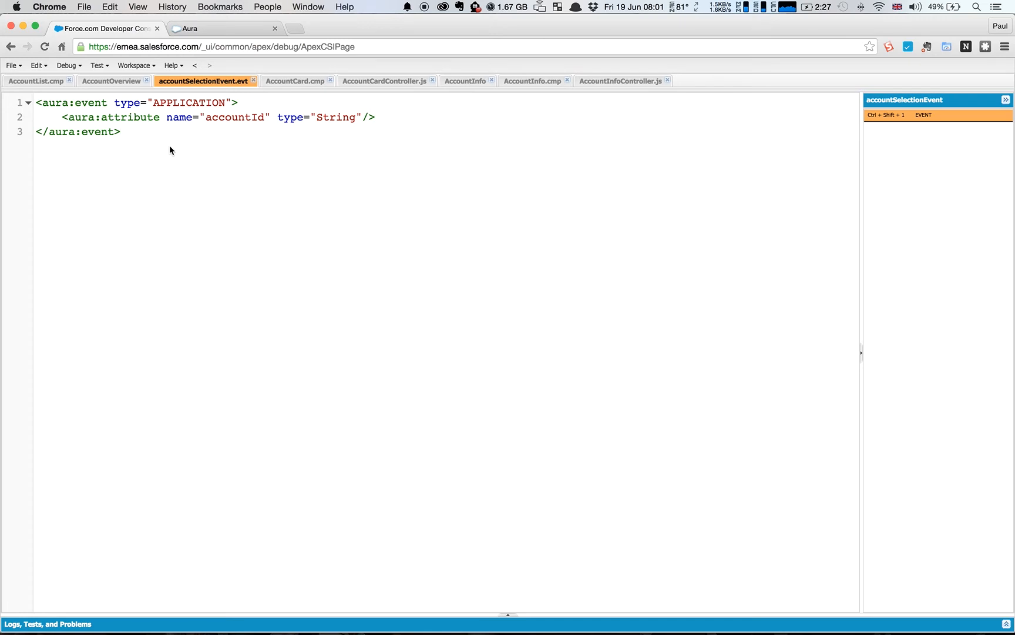
{"action": "left_click", "coordinate": [121, 132]}
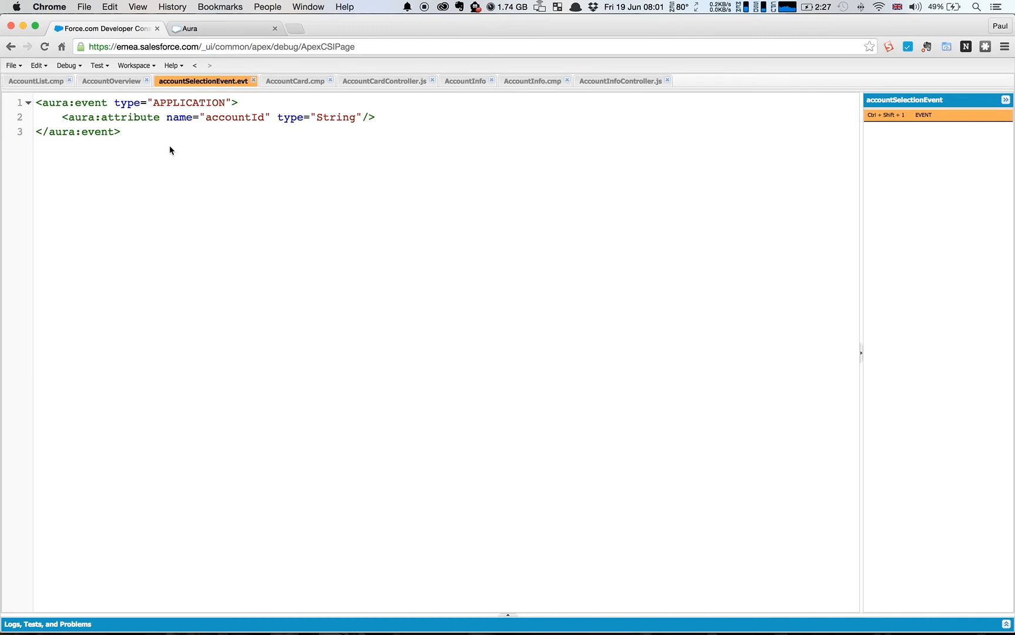
{"action": "mouse_move", "coordinate": [146, 119]}
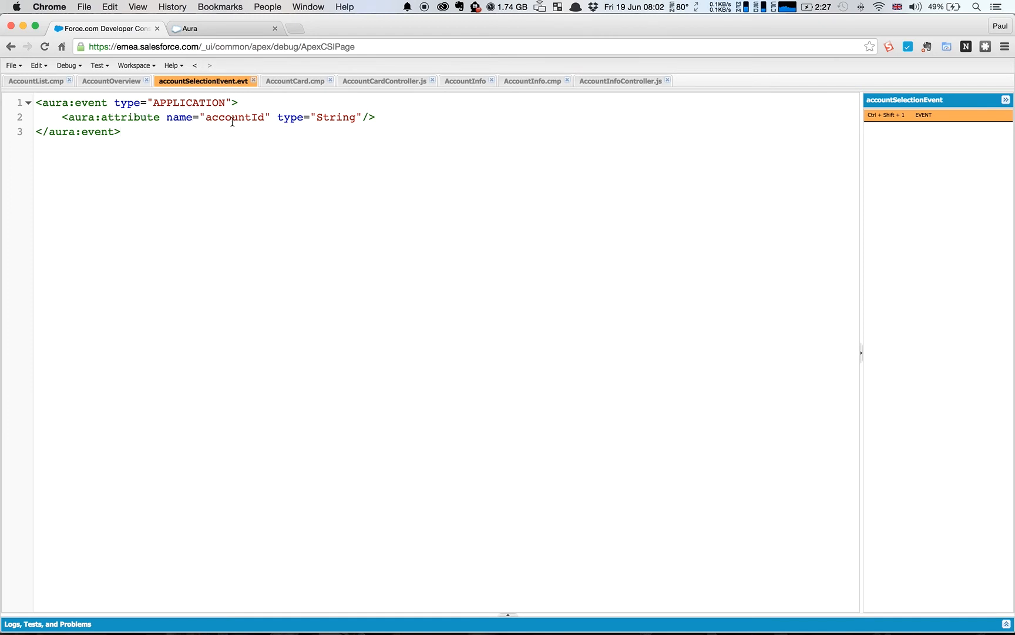
{"action": "left_click", "coordinate": [120, 132]}
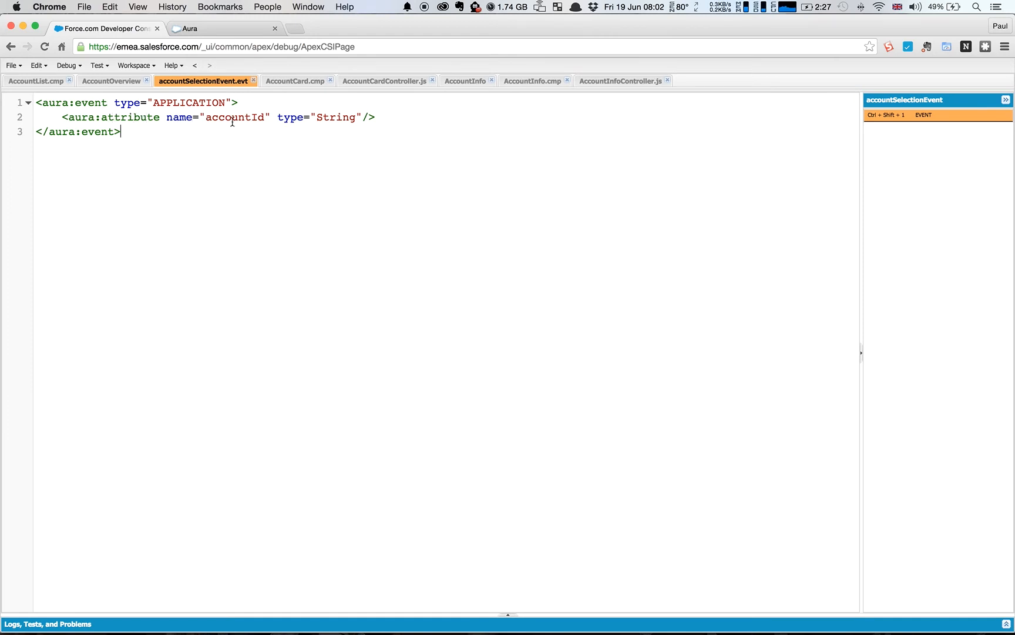
{"action": "mouse_move", "coordinate": [225, 123]}
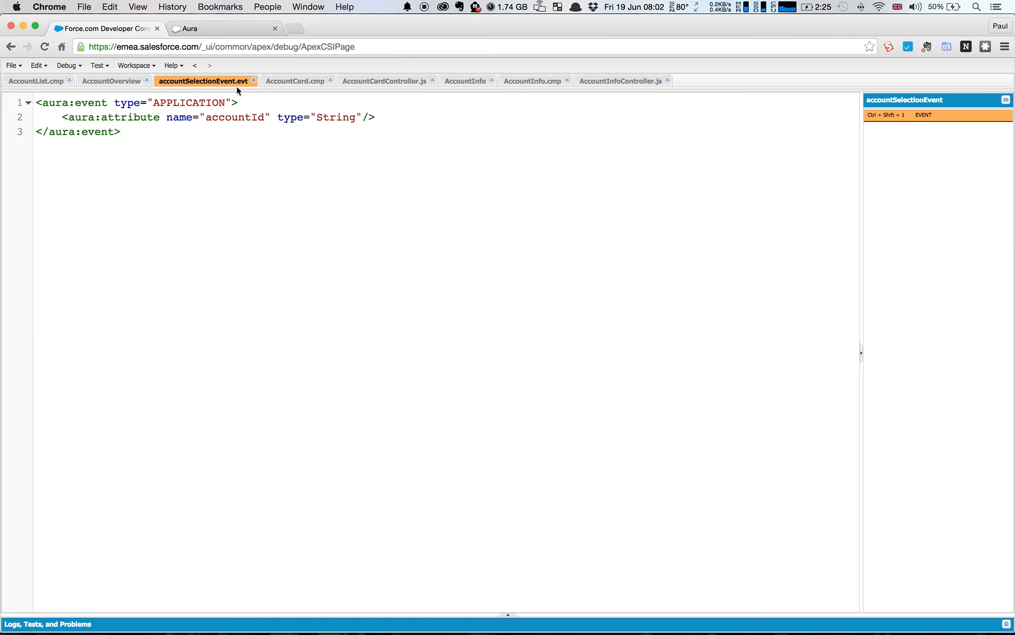
{"action": "mouse_move", "coordinate": [253, 81]}
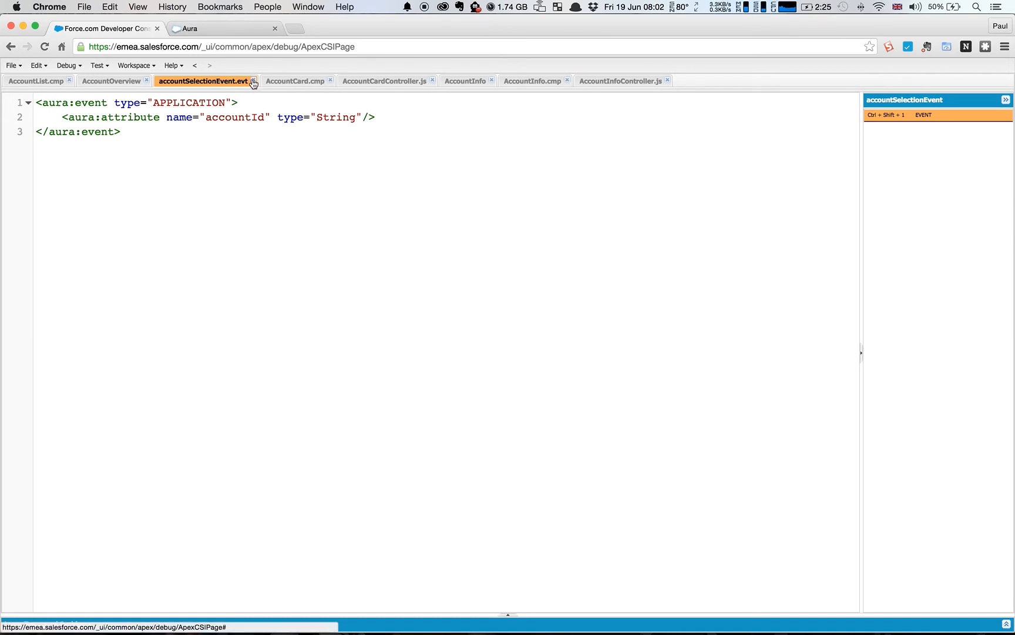
Close accountSelectionEvent.evt and return to the AccountCard.cmp markup
{"action": "left_click", "coordinate": [35, 80]}
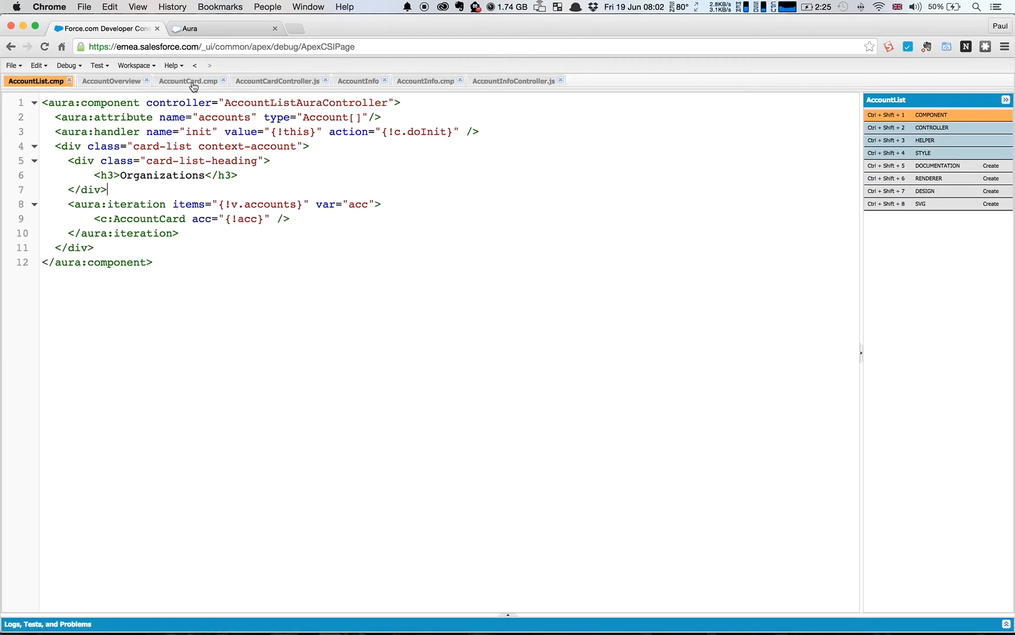
{"action": "left_click", "coordinate": [188, 80]}
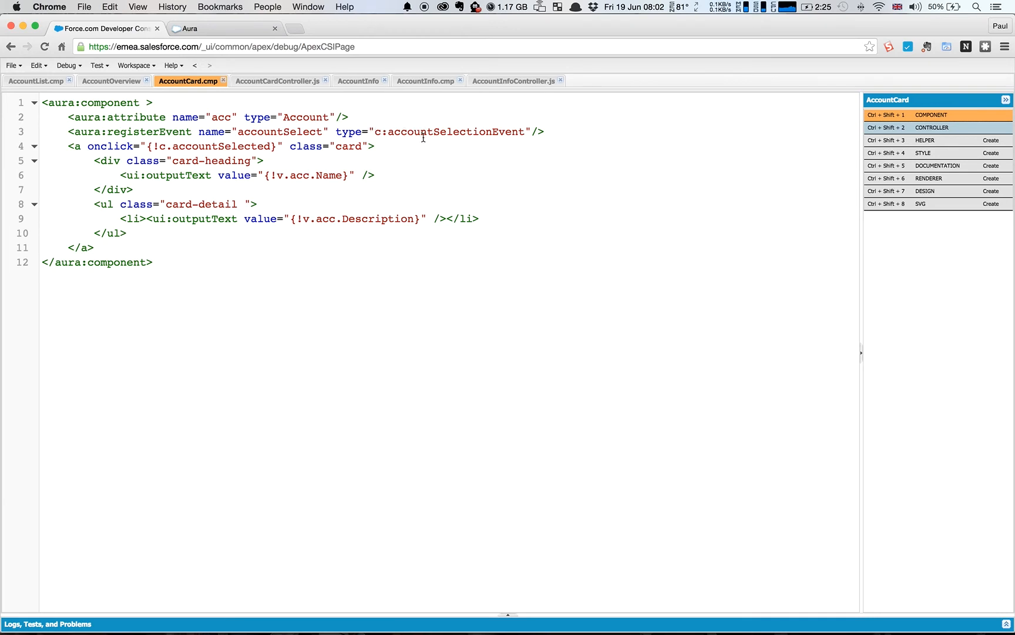
{"action": "mouse_move", "coordinate": [21, 70]}
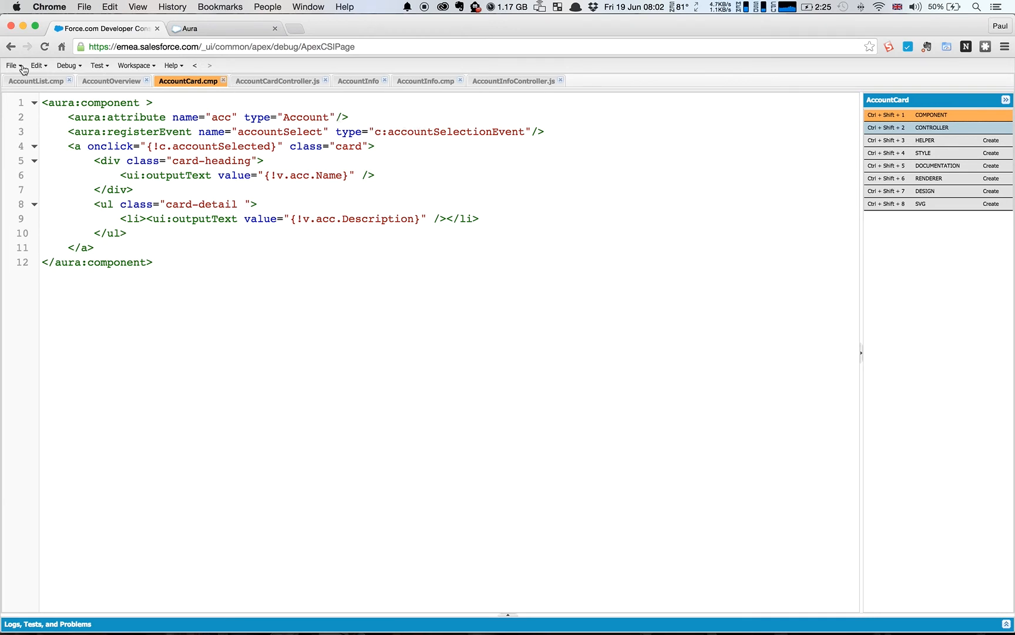
Reopen the accountSelectionEvent bundle via Open Lightning Resources, view EVENT, return to AccountCard.cmp
{"action": "left_click", "coordinate": [10, 65]}
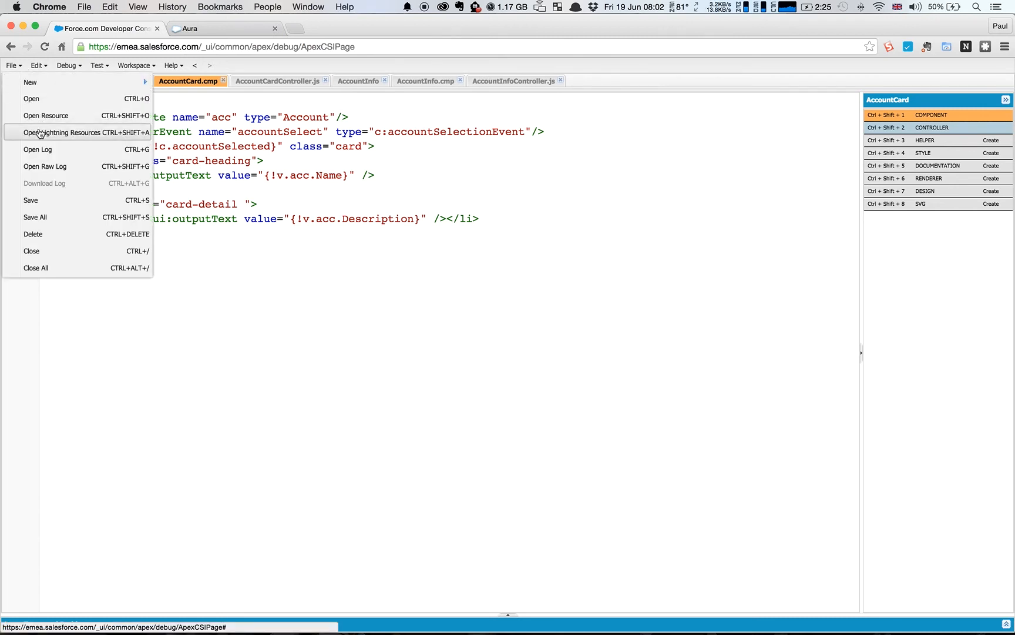
{"action": "left_click", "coordinate": [67, 132]}
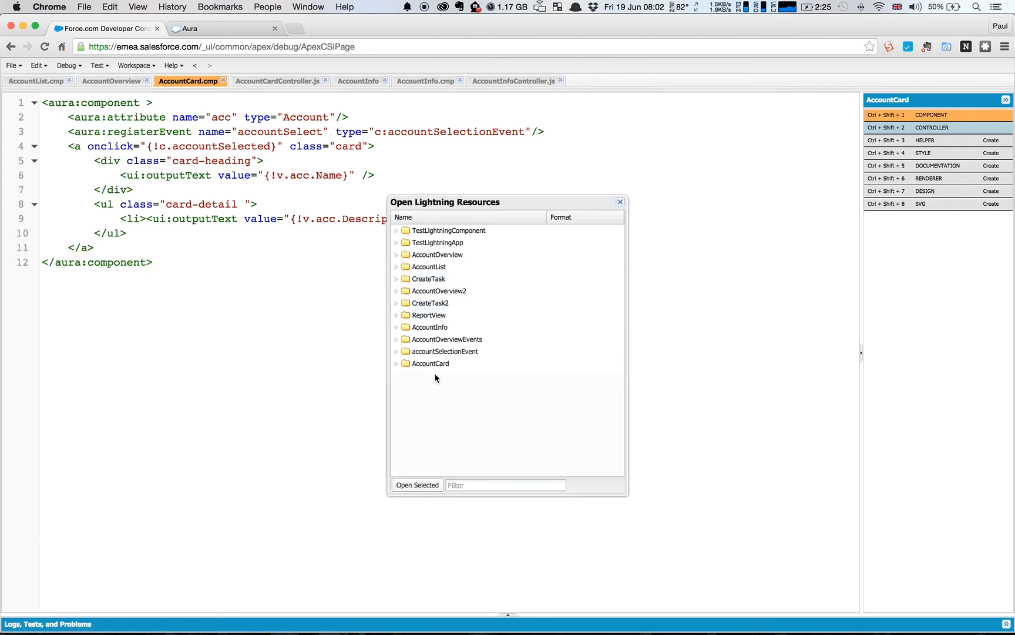
{"action": "left_click", "coordinate": [444, 351]}
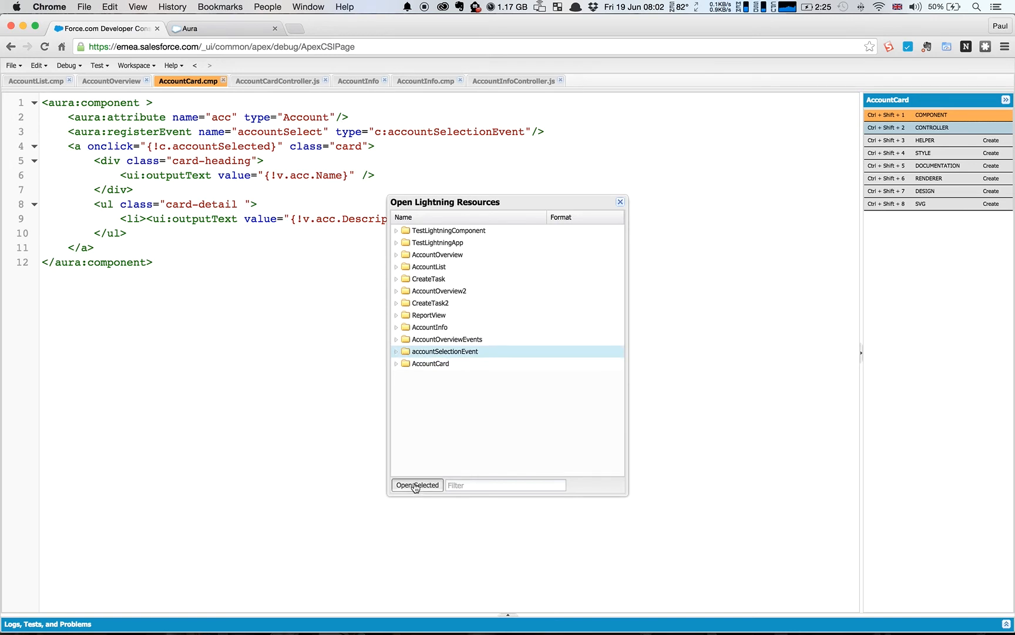
{"action": "left_click", "coordinate": [417, 485]}
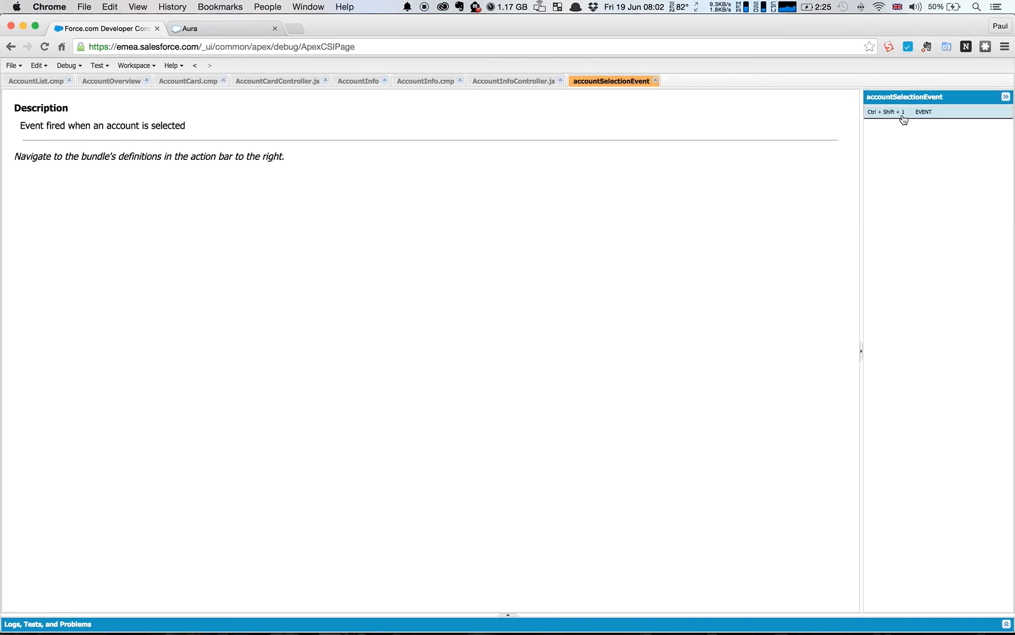
{"action": "left_click", "coordinate": [924, 115]}
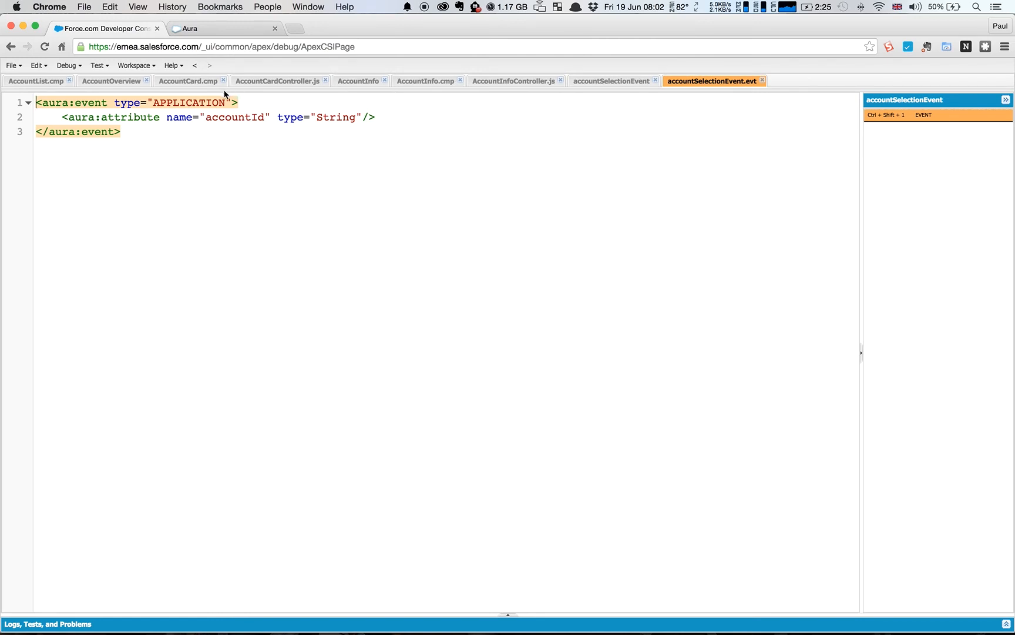
{"action": "mouse_move", "coordinate": [317, 86]}
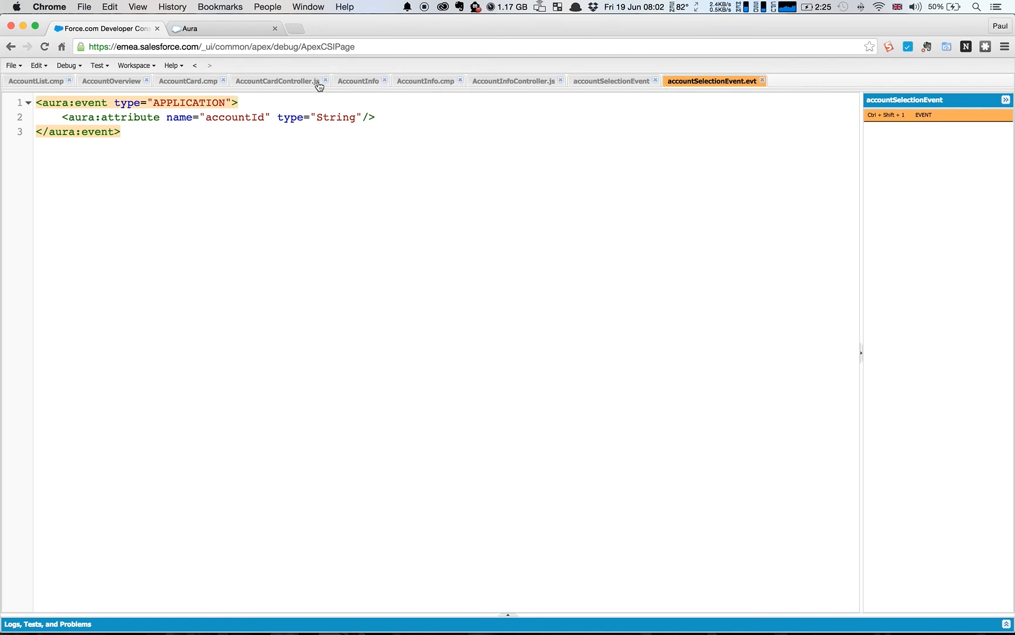
{"action": "mouse_move", "coordinate": [204, 89]}
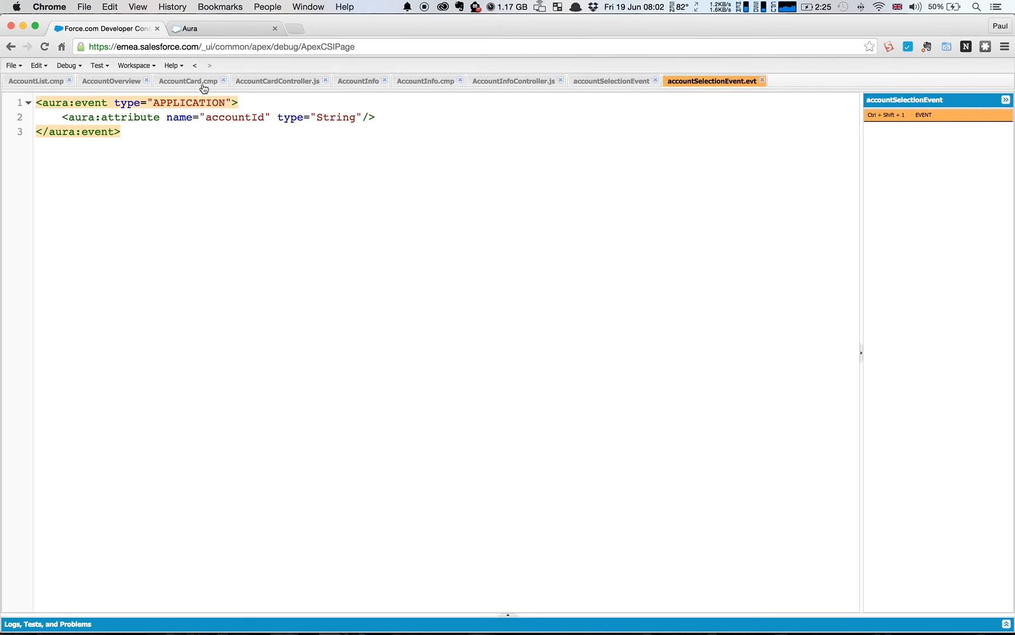
{"action": "left_click", "coordinate": [188, 81]}
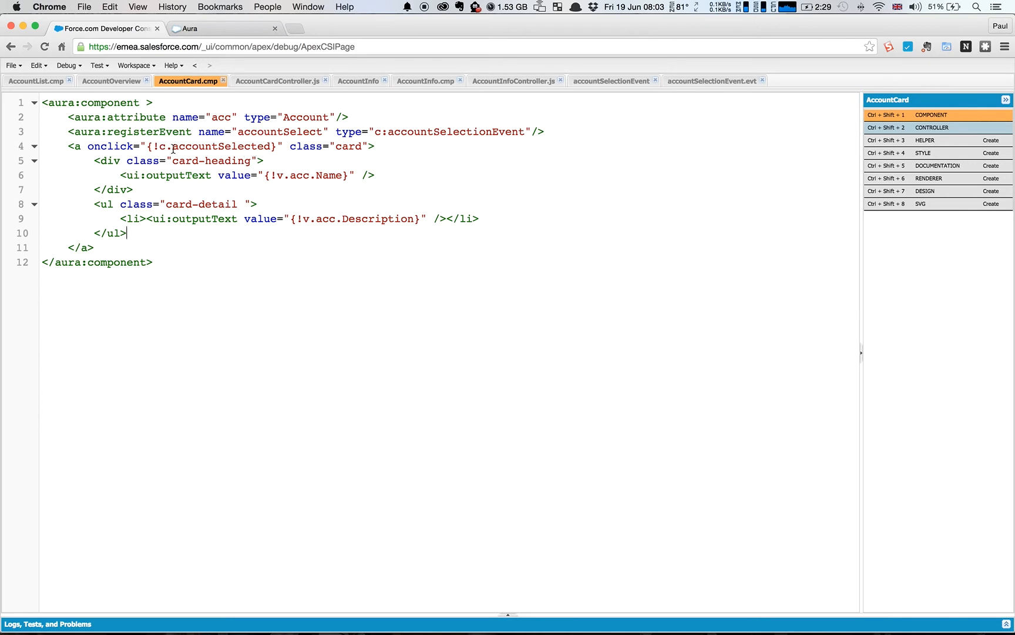
Review AccountCardController.js, whose accountSelected function fires accountSelectionEvent with the account Id
{"action": "left_click", "coordinate": [279, 81]}
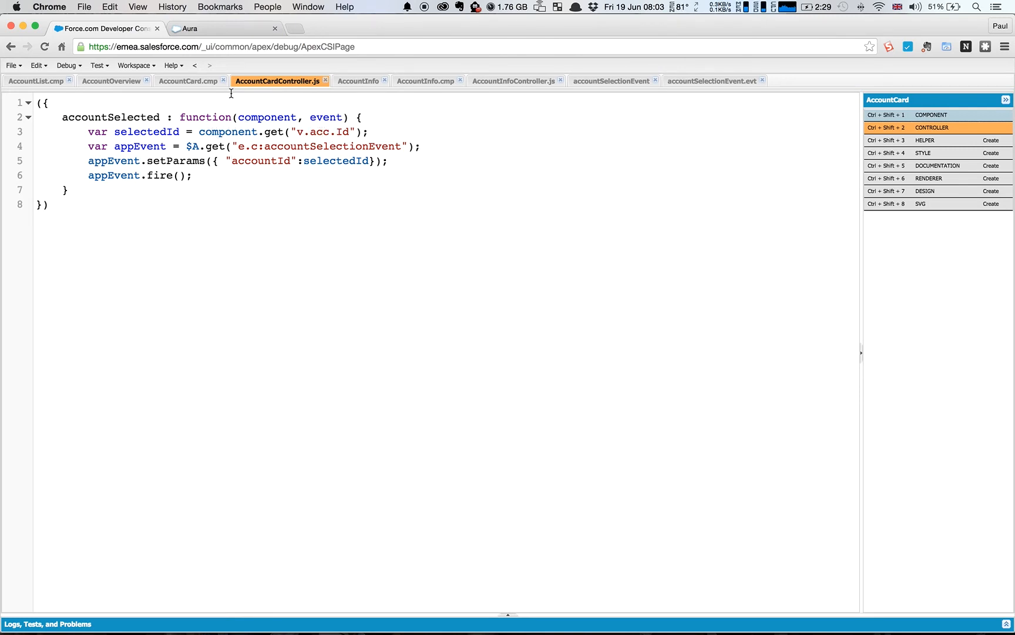
{"action": "left_click", "coordinate": [186, 80]}
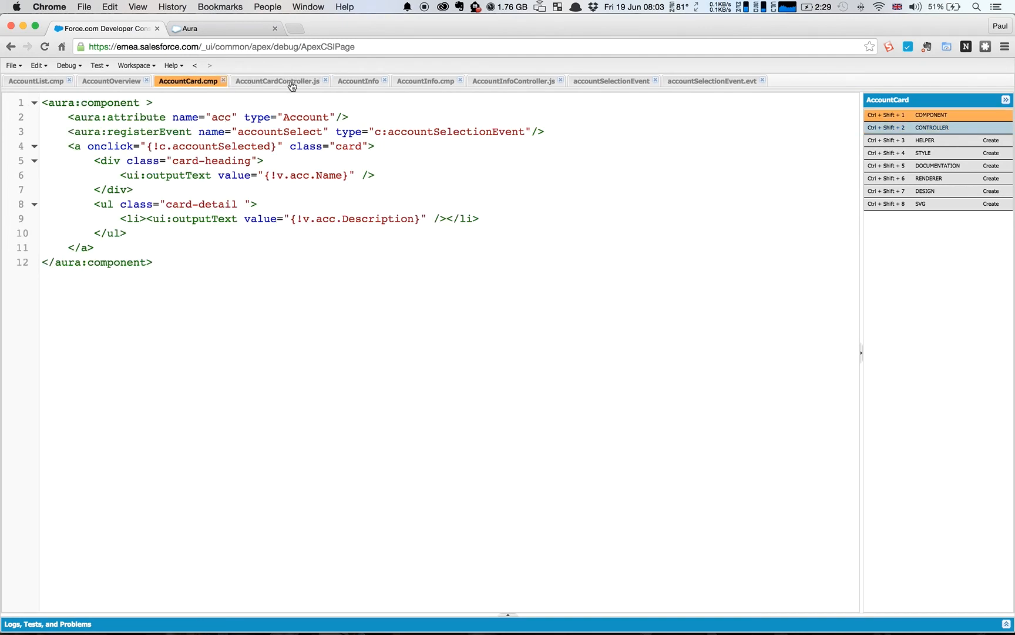
{"action": "left_click", "coordinate": [278, 80]}
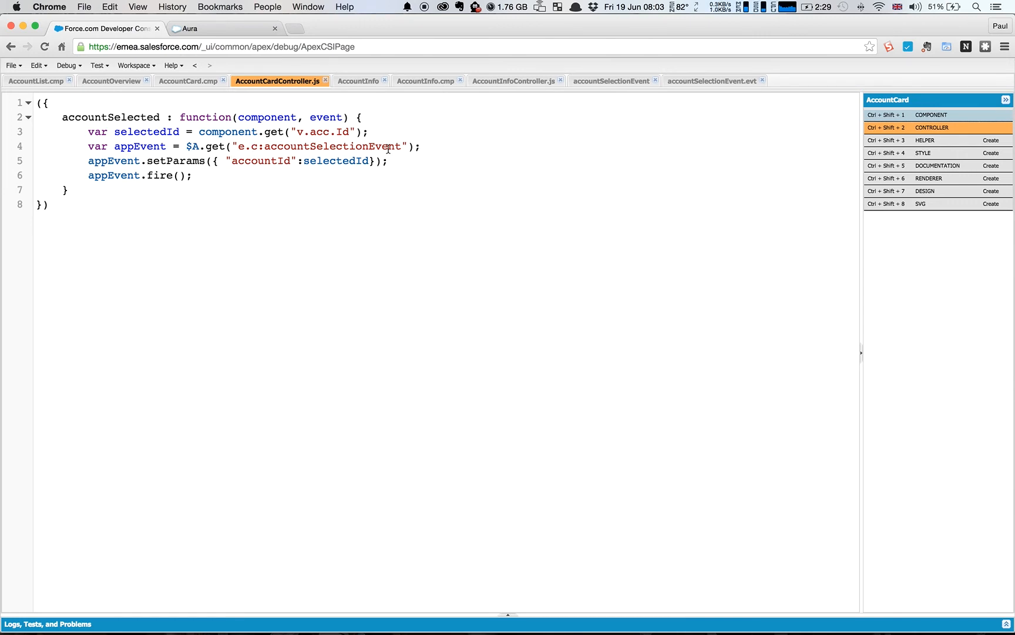
{"action": "mouse_move", "coordinate": [273, 222]}
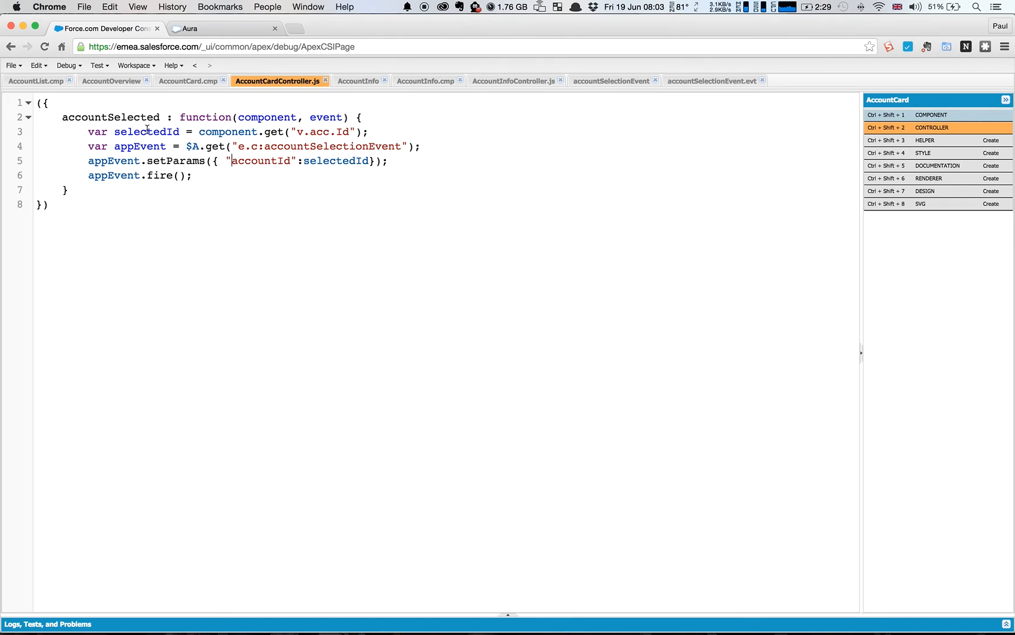
{"action": "mouse_move", "coordinate": [151, 176]}
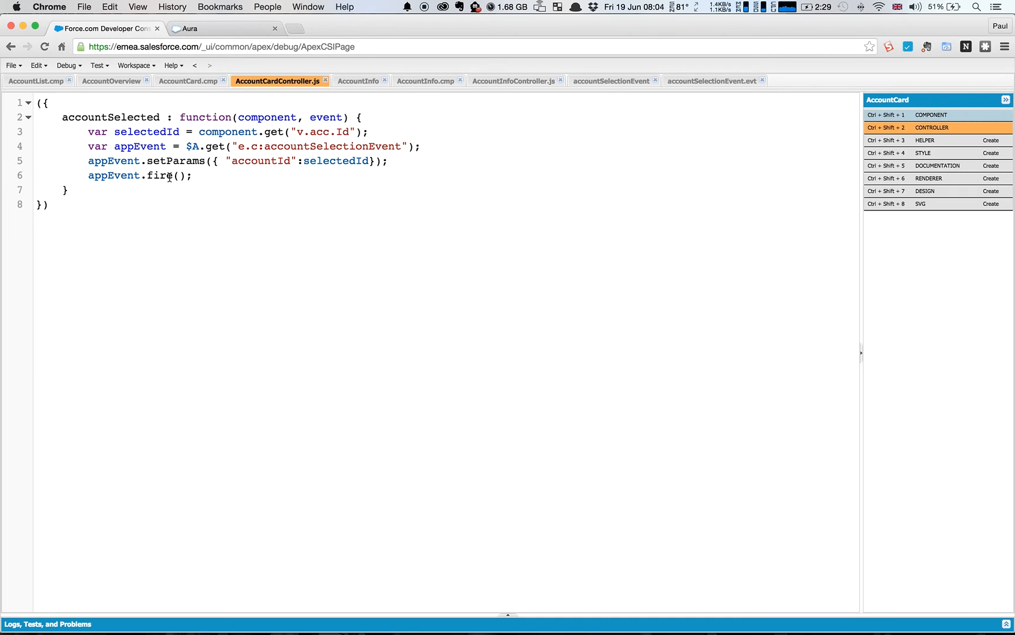
{"action": "left_click", "coordinate": [227, 160]}
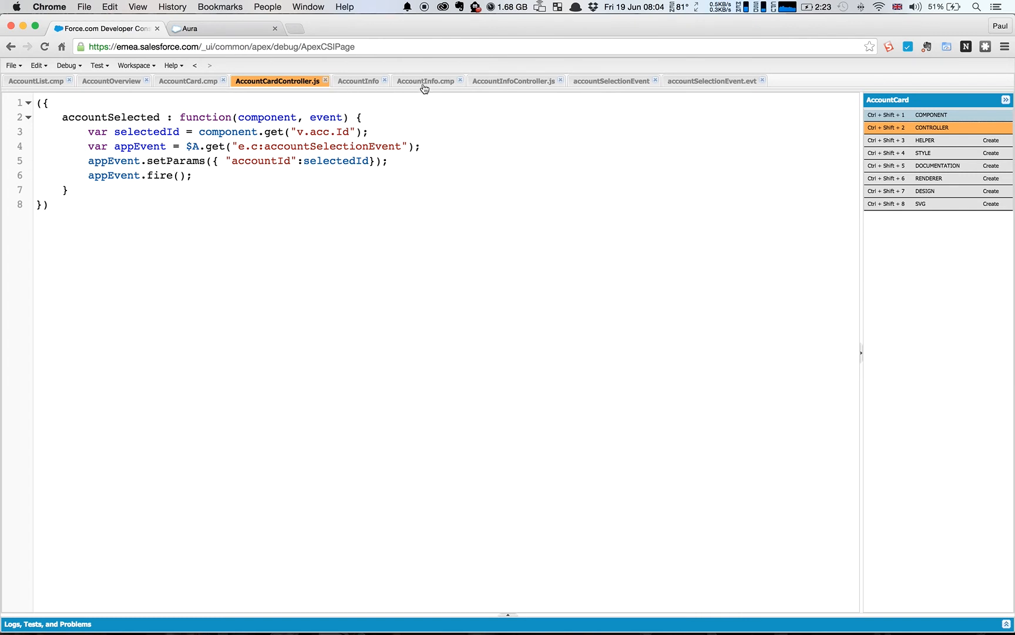
Review the AccountInfo.cmp event handler, then open AccountInfoController.js
{"action": "left_click", "coordinate": [425, 80]}
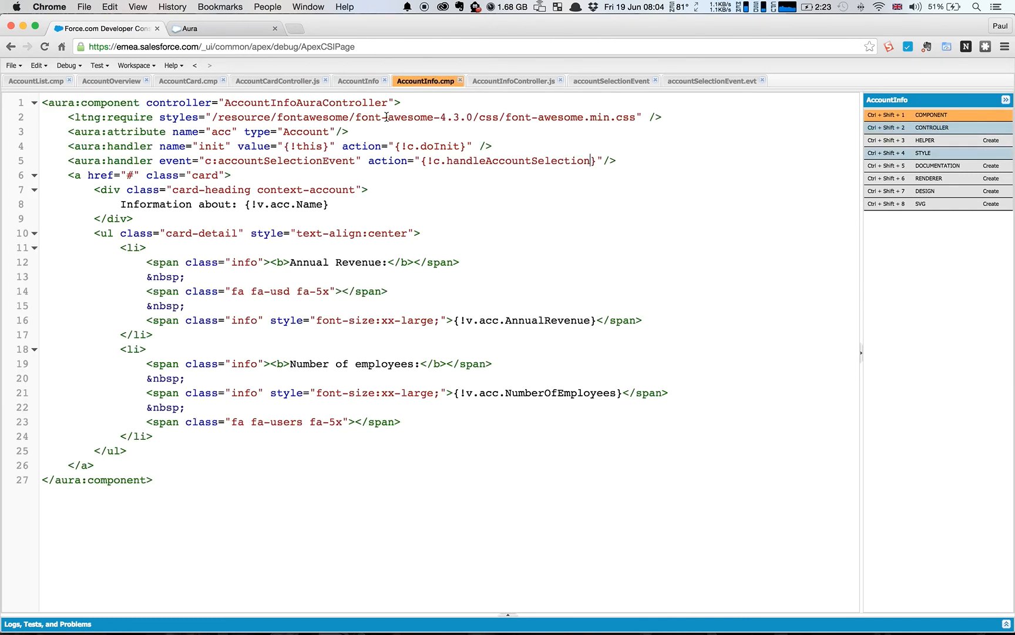
{"action": "mouse_move", "coordinate": [355, 137]}
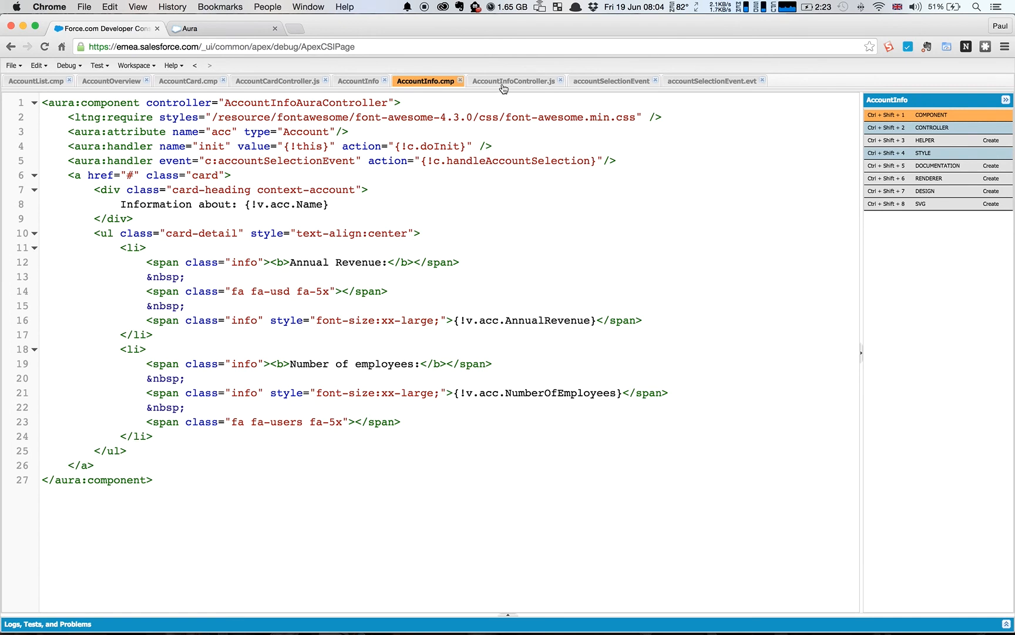
{"action": "left_click", "coordinate": [516, 81]}
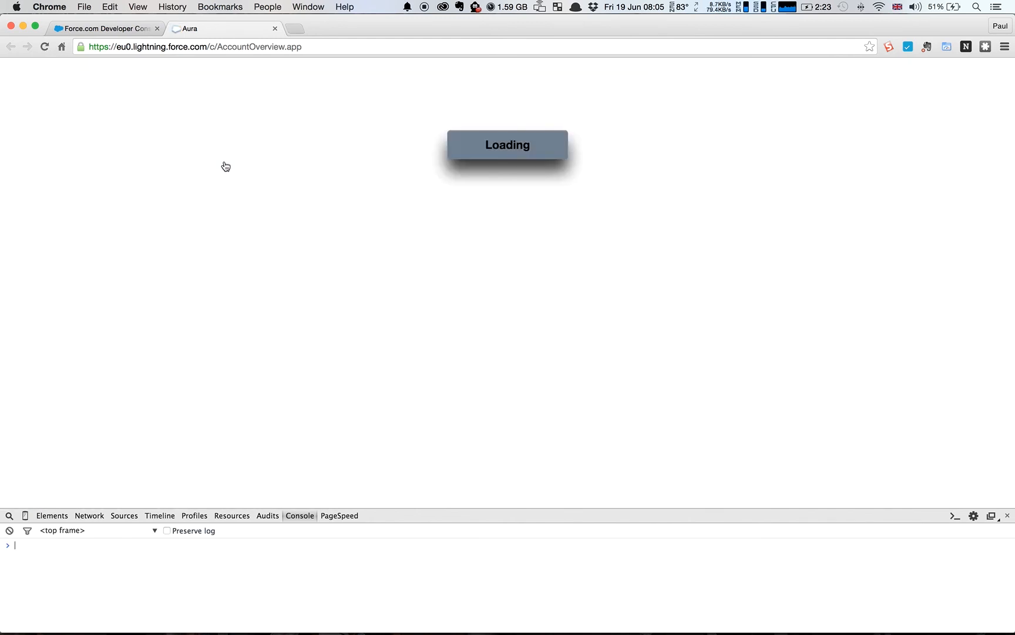
{"action": "mouse_move", "coordinate": [227, 162]}
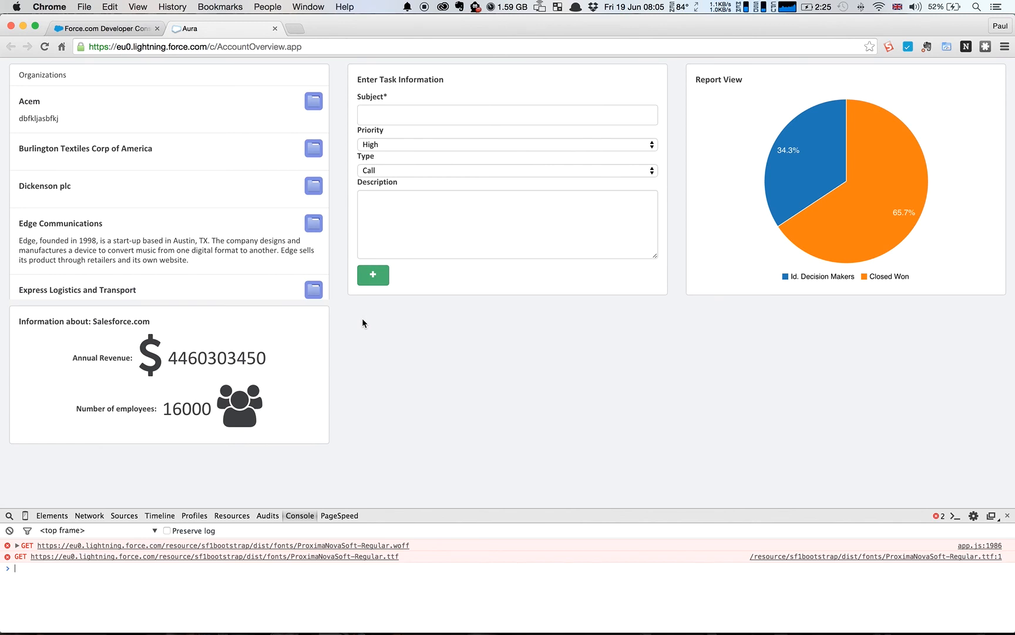
{"action": "mouse_move", "coordinate": [242, 240]}
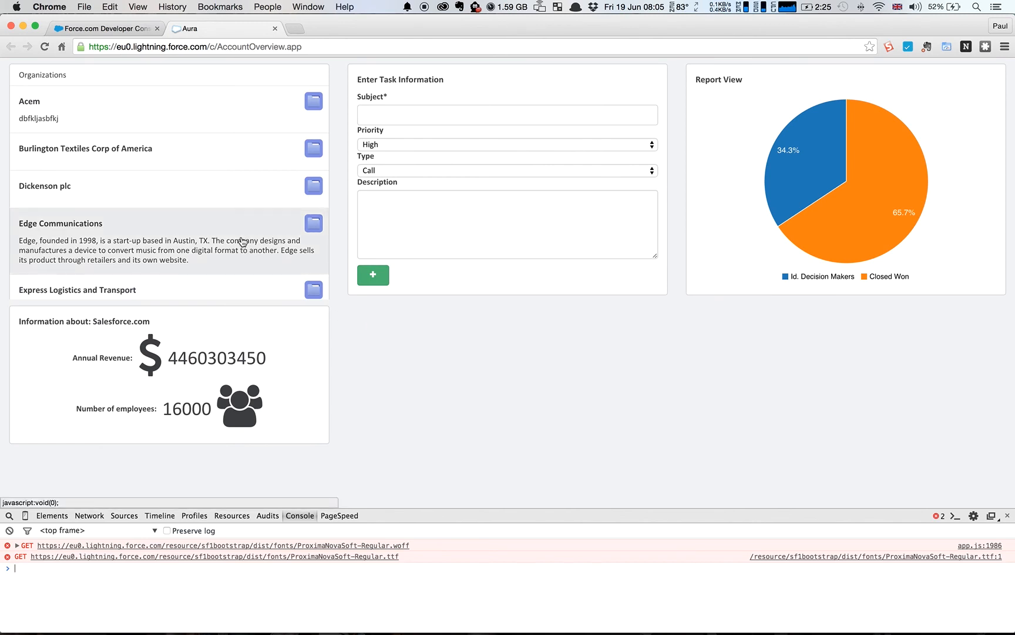
Select the Edge Communications and Burlington Textiles Corp of America cards, logging each selection
{"action": "left_click", "coordinate": [60, 224]}
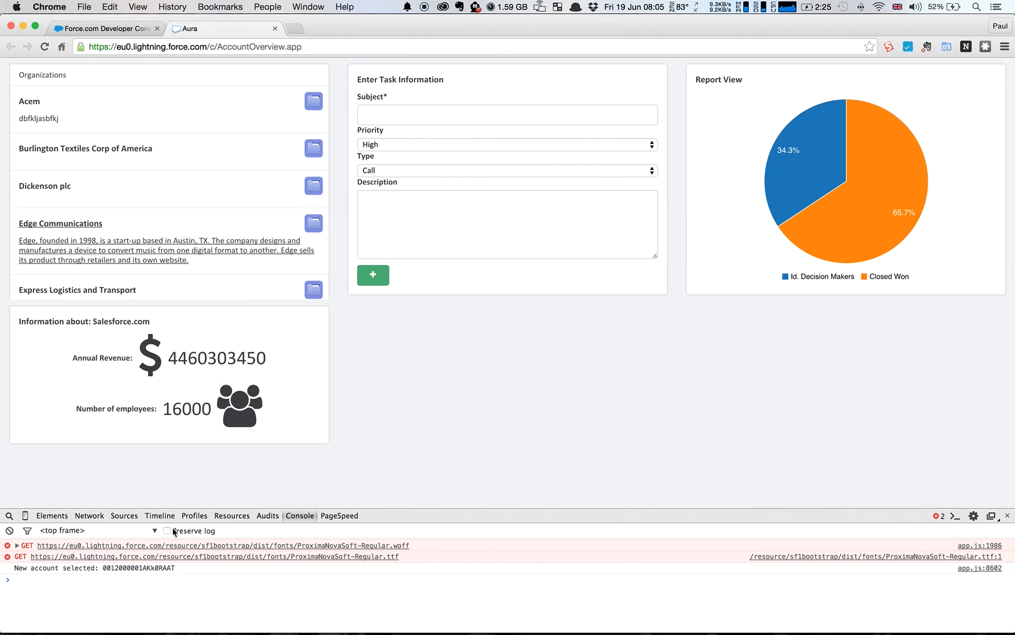
{"action": "mouse_move", "coordinate": [173, 303]}
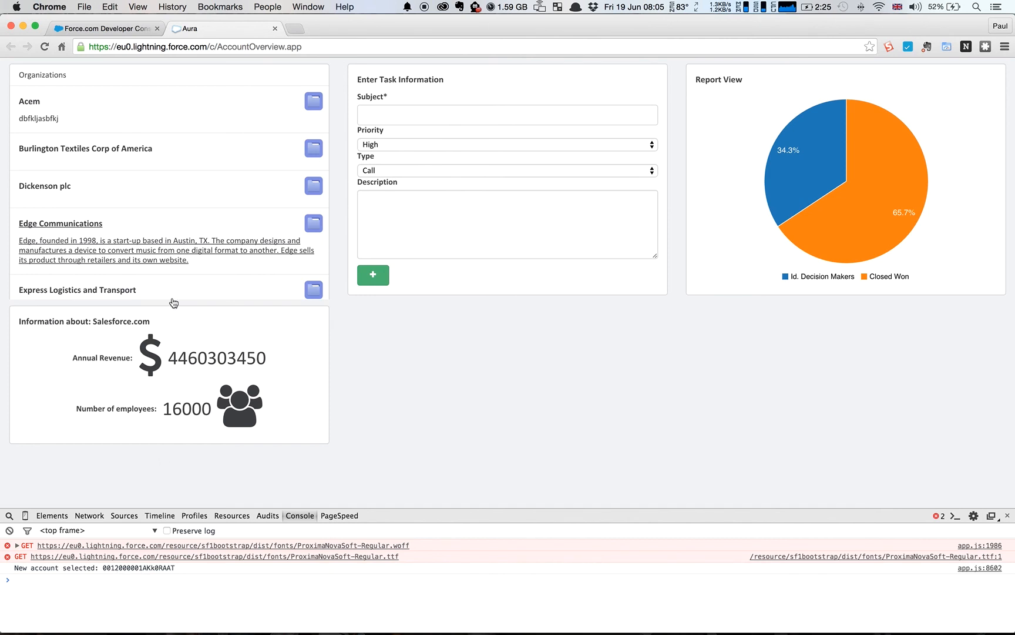
{"action": "left_click", "coordinate": [84, 148]}
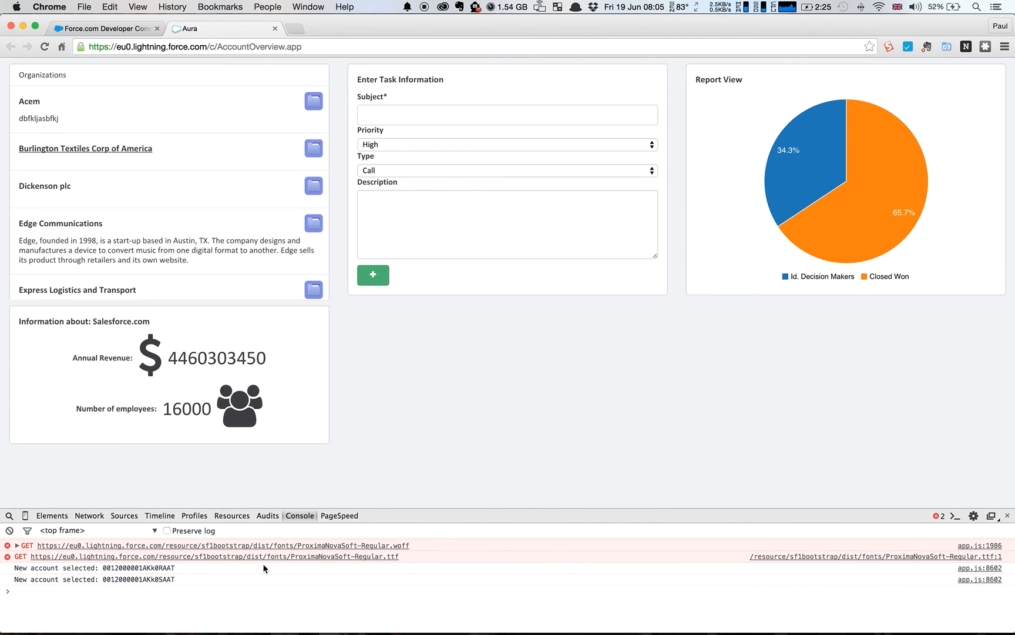
{"action": "mouse_move", "coordinate": [136, 388]}
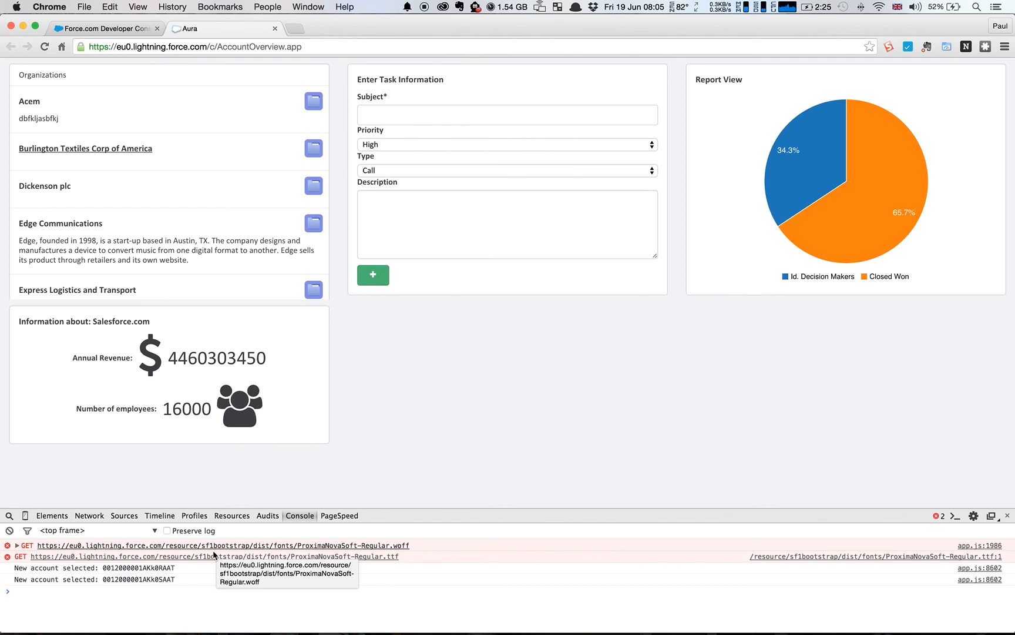
{"action": "mouse_move", "coordinate": [218, 525]}
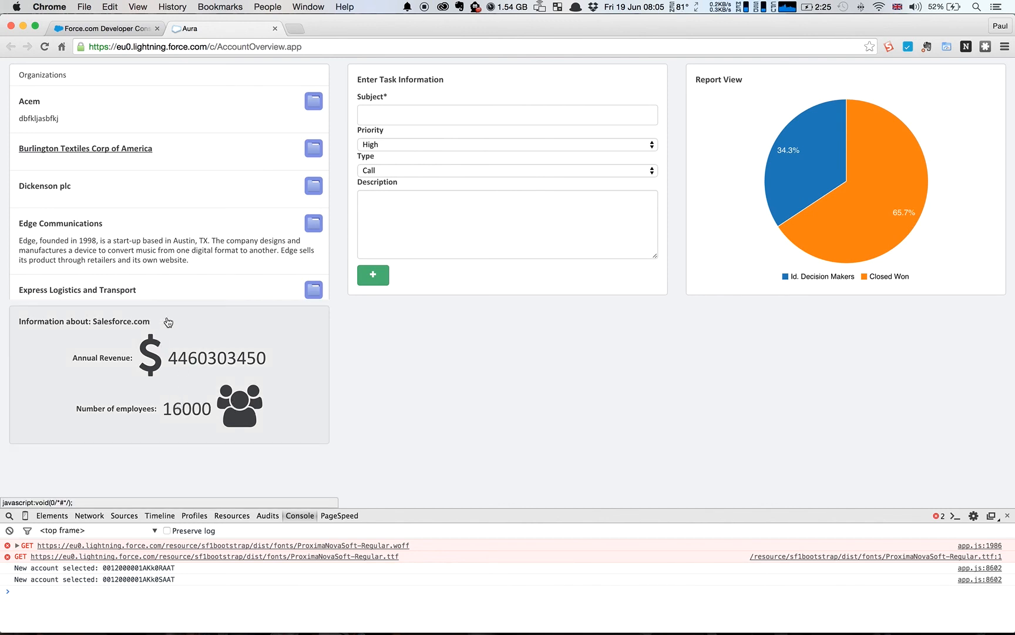
{"action": "mouse_move", "coordinate": [105, 342]}
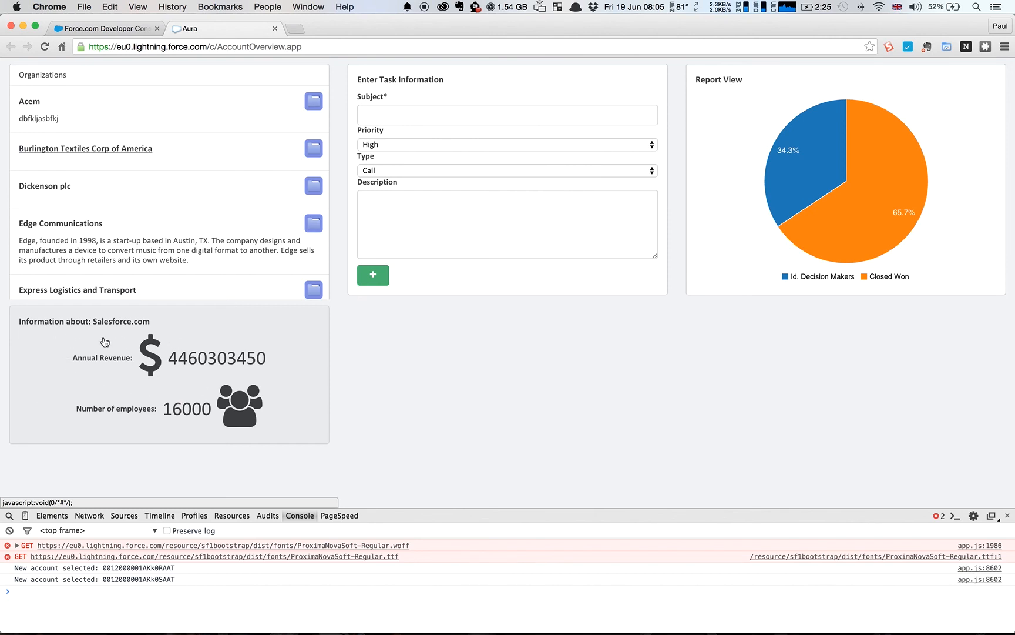
{"action": "mouse_move", "coordinate": [926, 169]}
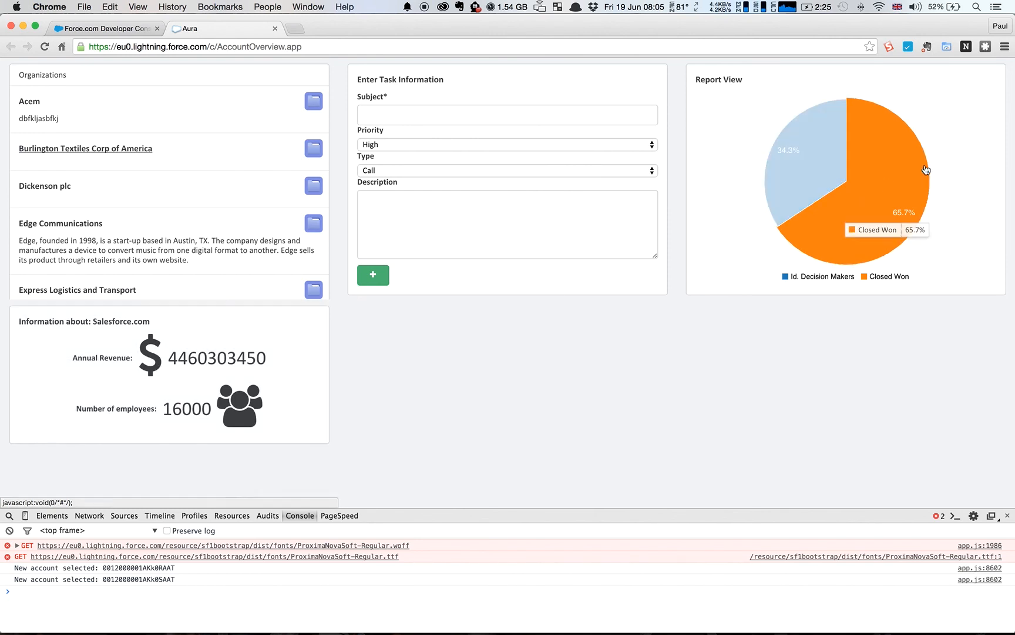
{"action": "mouse_move", "coordinate": [829, 171]}
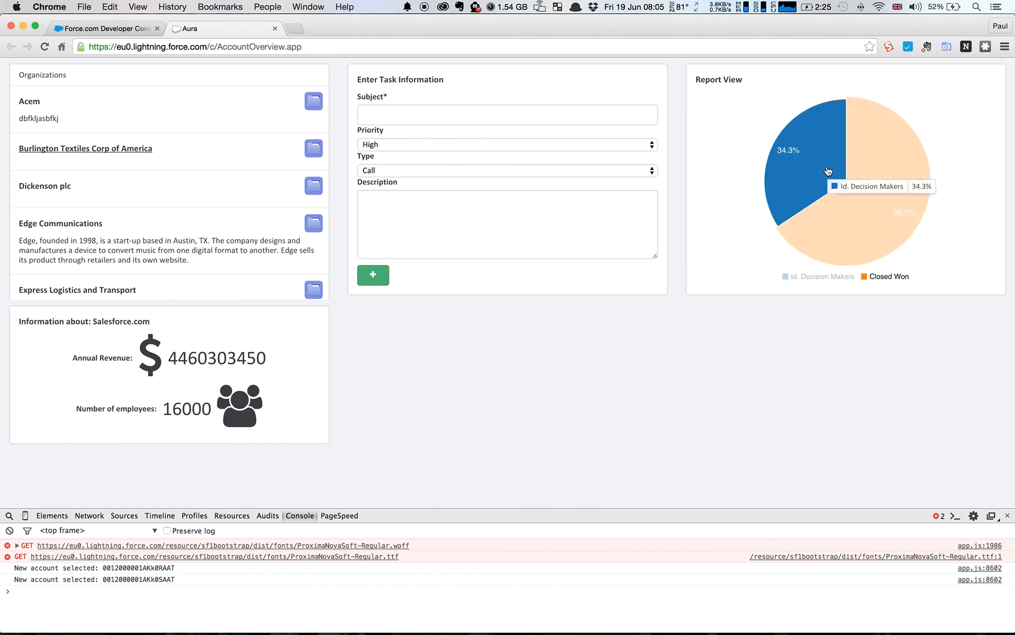
{"action": "mouse_move", "coordinate": [849, 182]}
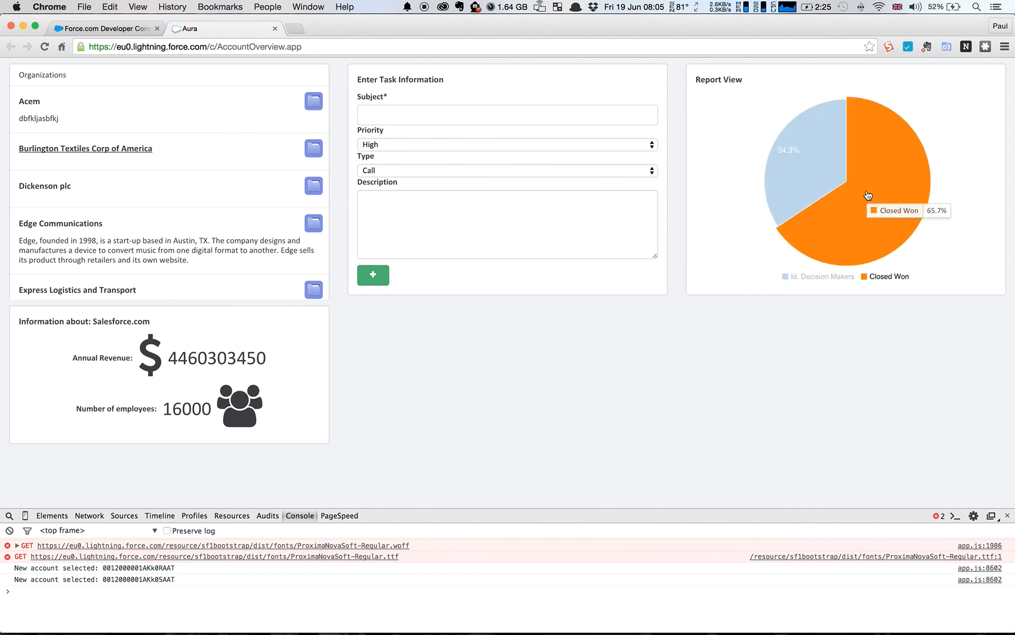
{"action": "mouse_move", "coordinate": [798, 175]}
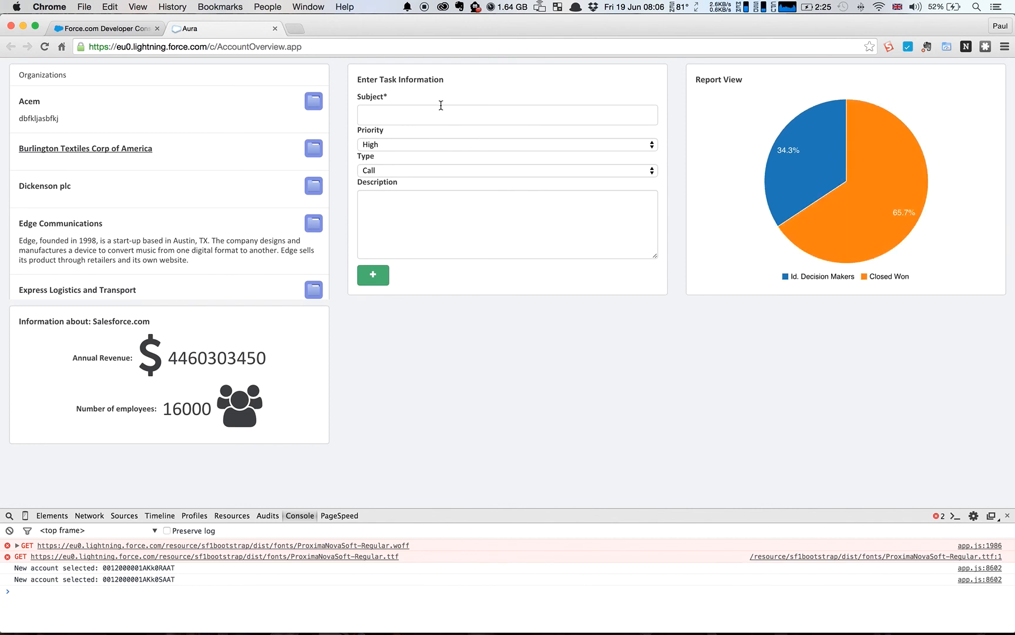
{"action": "mouse_move", "coordinate": [440, 189]}
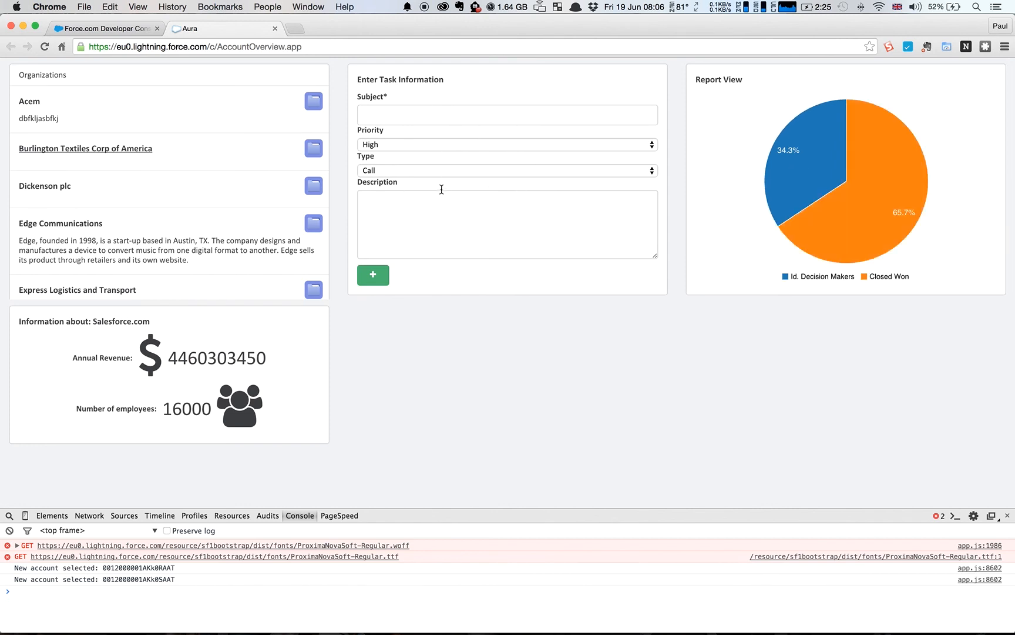
{"action": "mouse_move", "coordinate": [469, 248]}
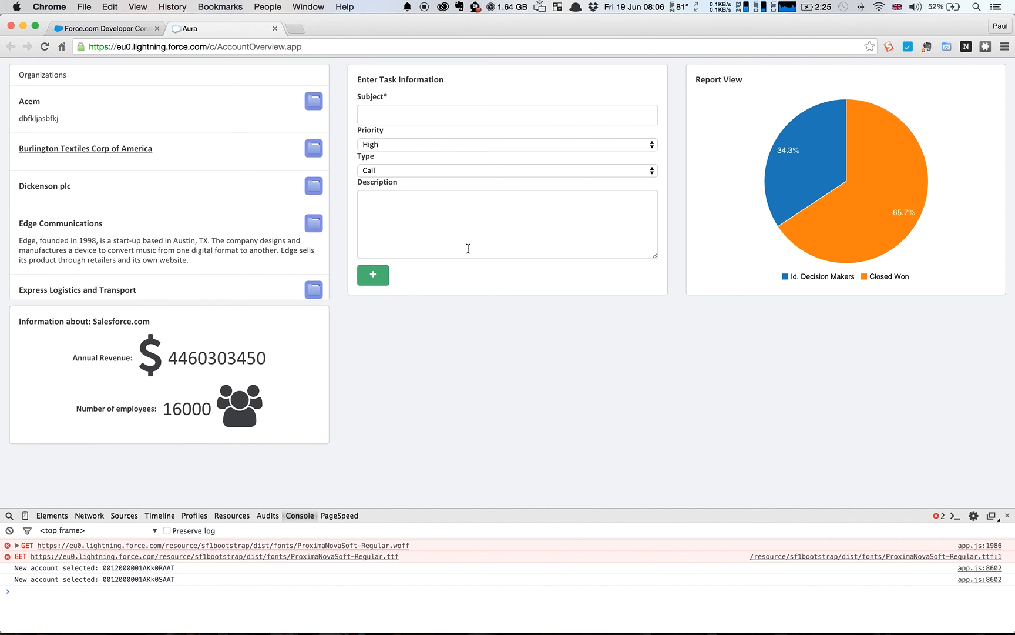
{"action": "mouse_move", "coordinate": [470, 170]}
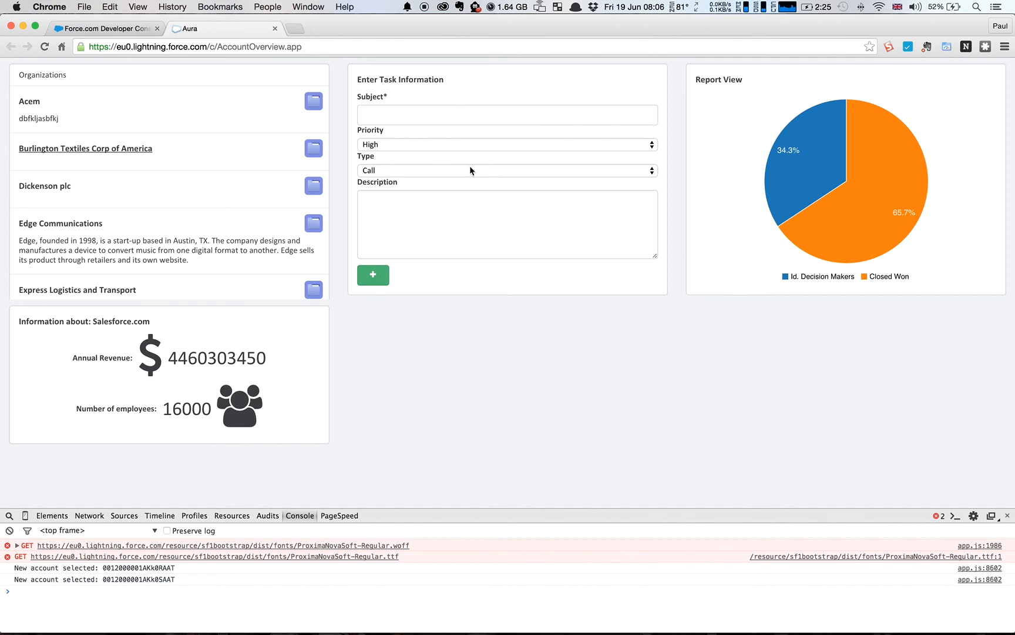
{"action": "mouse_move", "coordinate": [228, 133]}
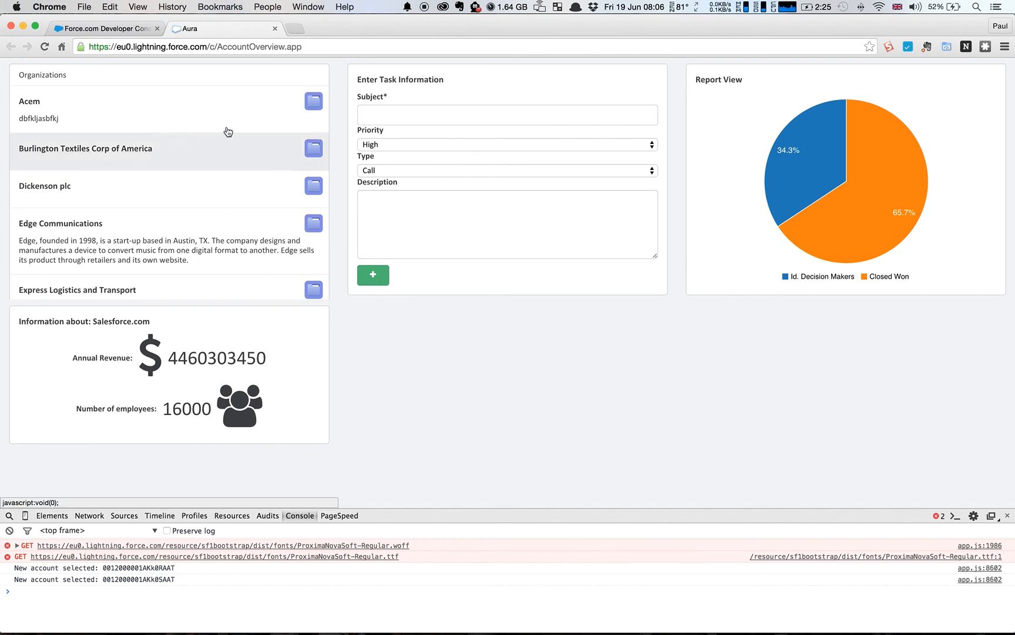
{"action": "mouse_move", "coordinate": [154, 230]}
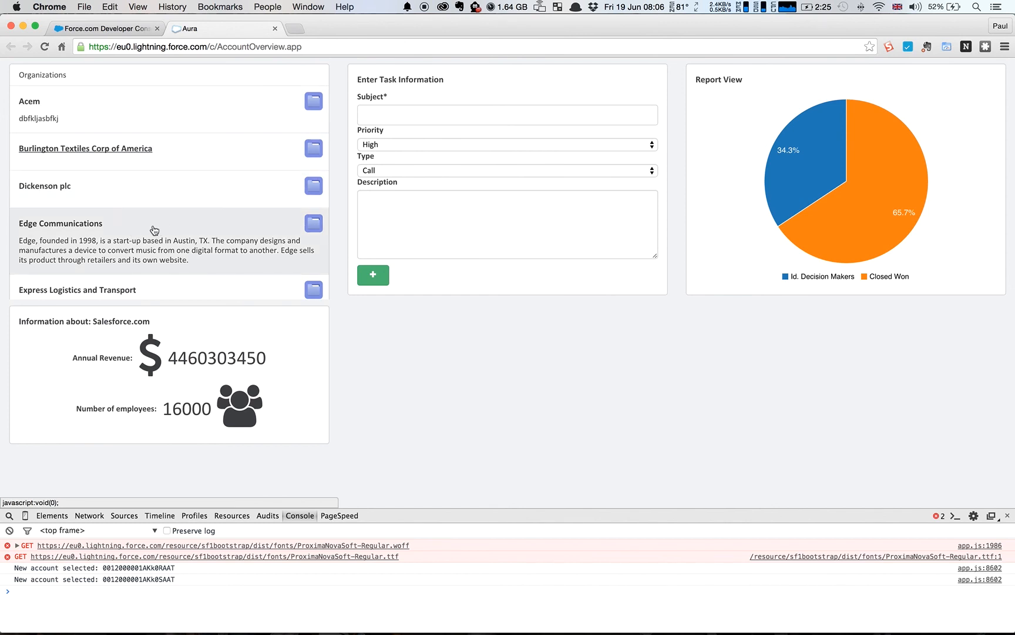
{"action": "mouse_move", "coordinate": [158, 235]}
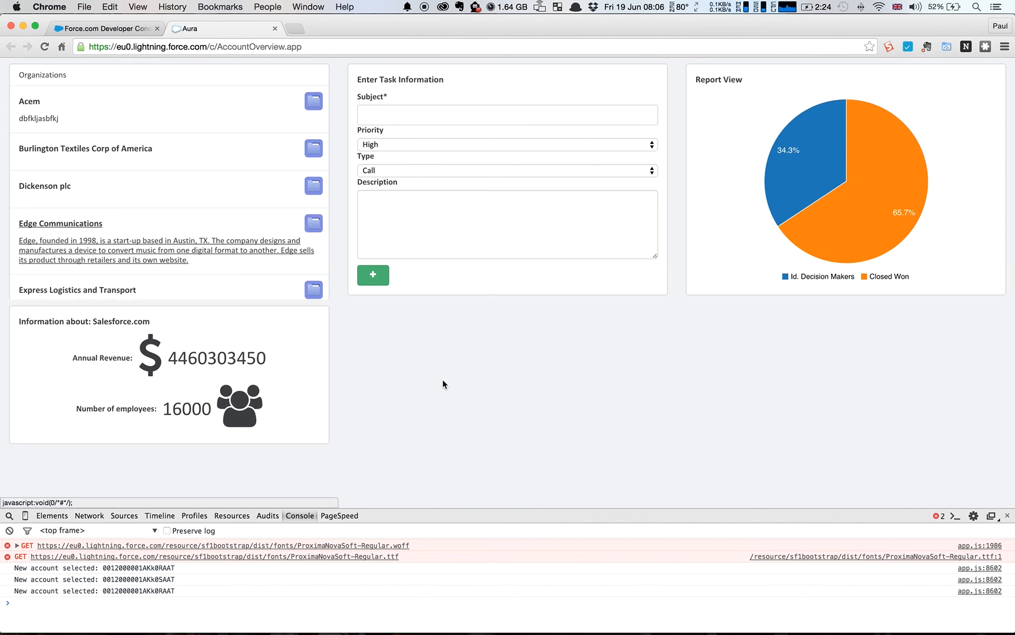
{"action": "mouse_move", "coordinate": [418, 367]}
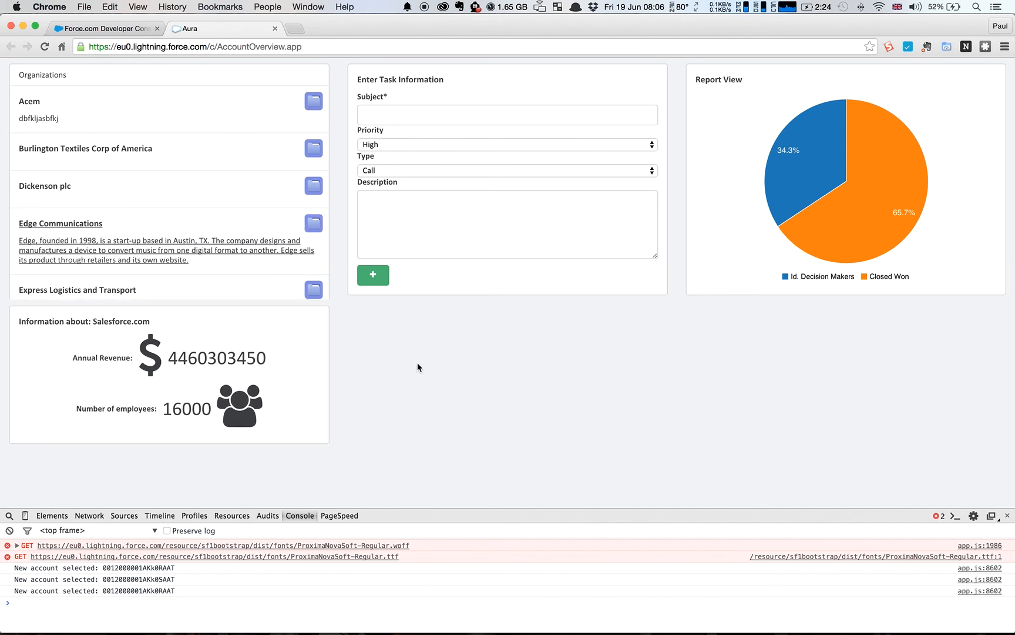